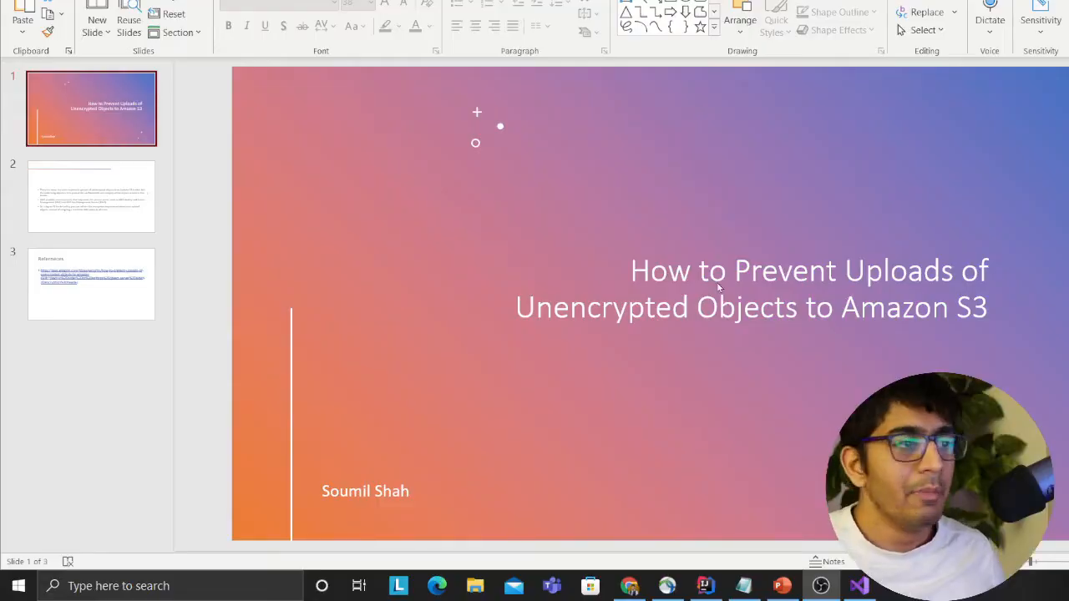
Step: Show slide 2 on why to block unencrypted S3 uploads
{"action": "left_click", "coordinate": [91, 196]}
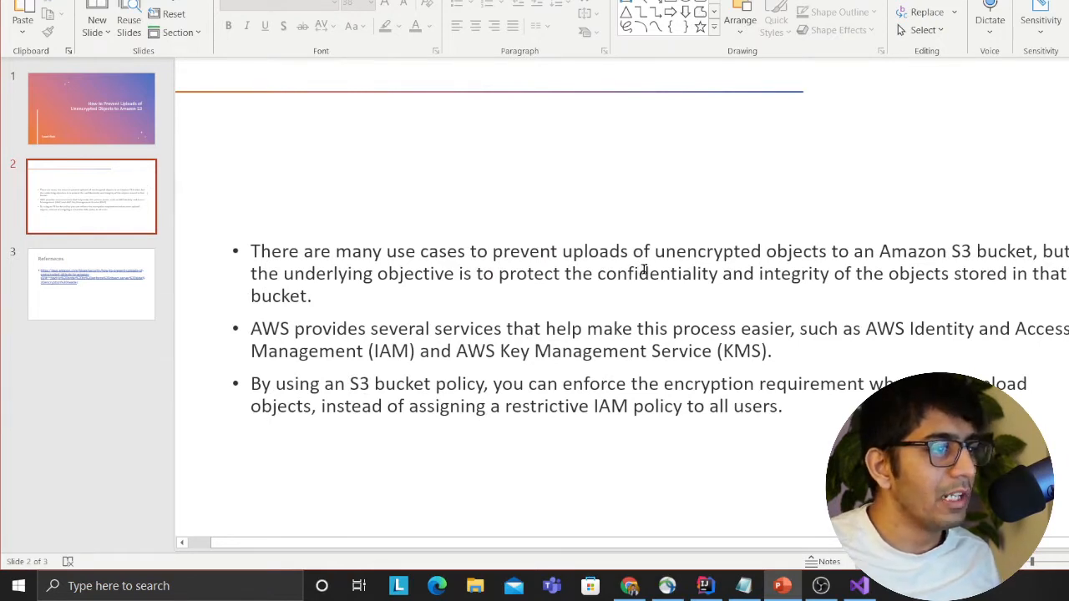
{"action": "mouse_move", "coordinate": [518, 309]}
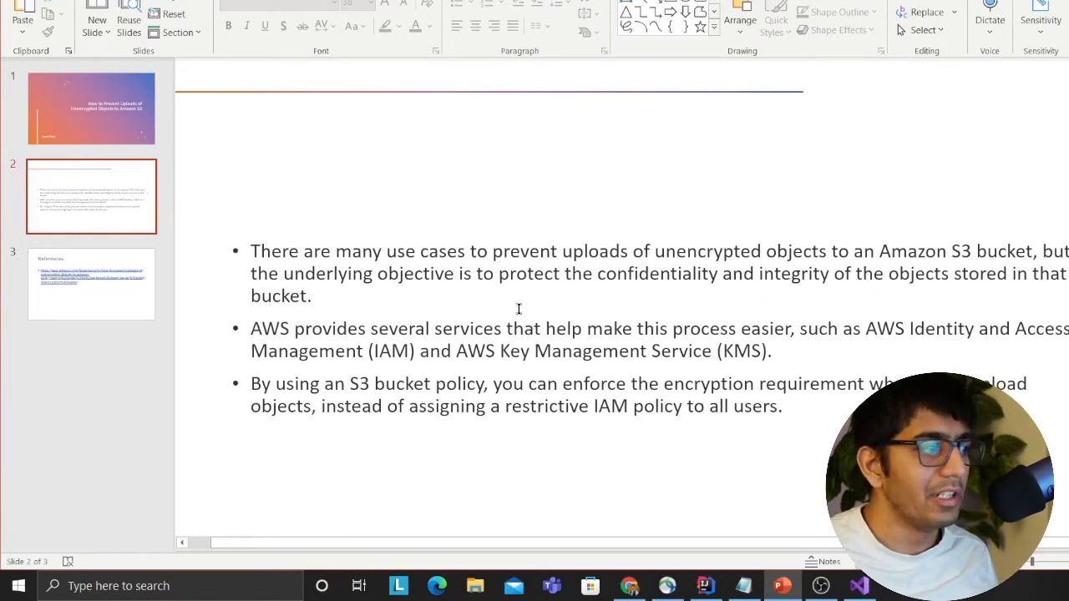
{"action": "mouse_move", "coordinate": [688, 289]}
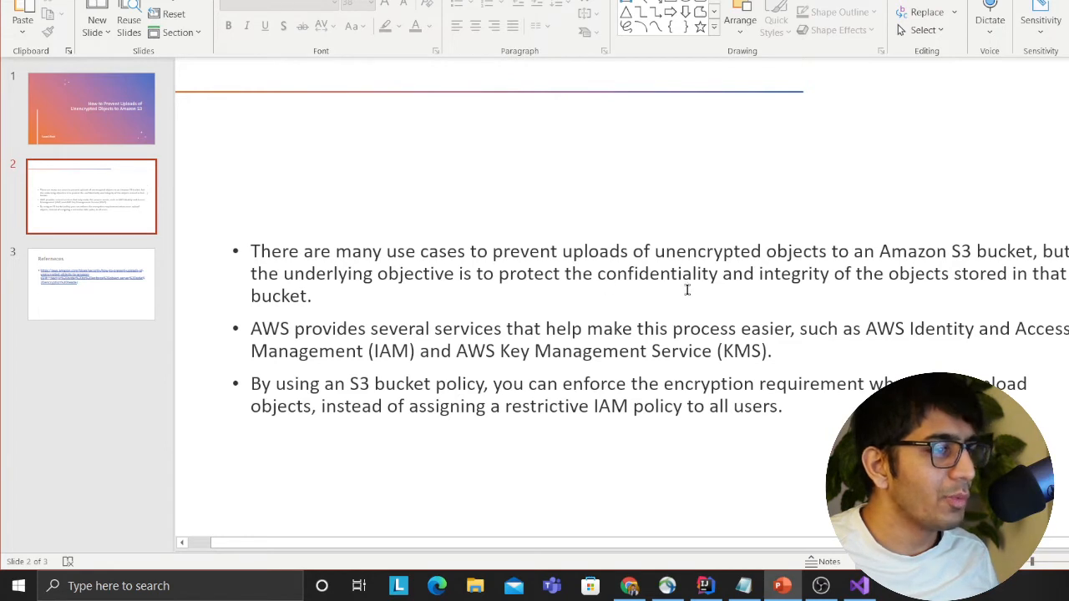
{"action": "mouse_move", "coordinate": [1012, 289]}
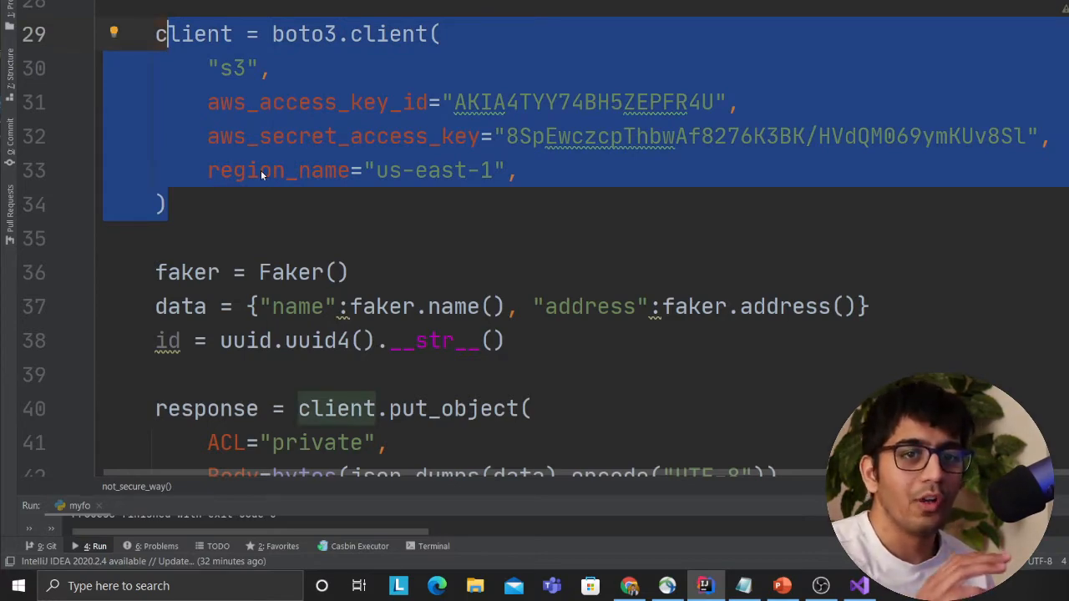
{"action": "scroll", "scroll_direction": "down", "scroll_amount": 3}
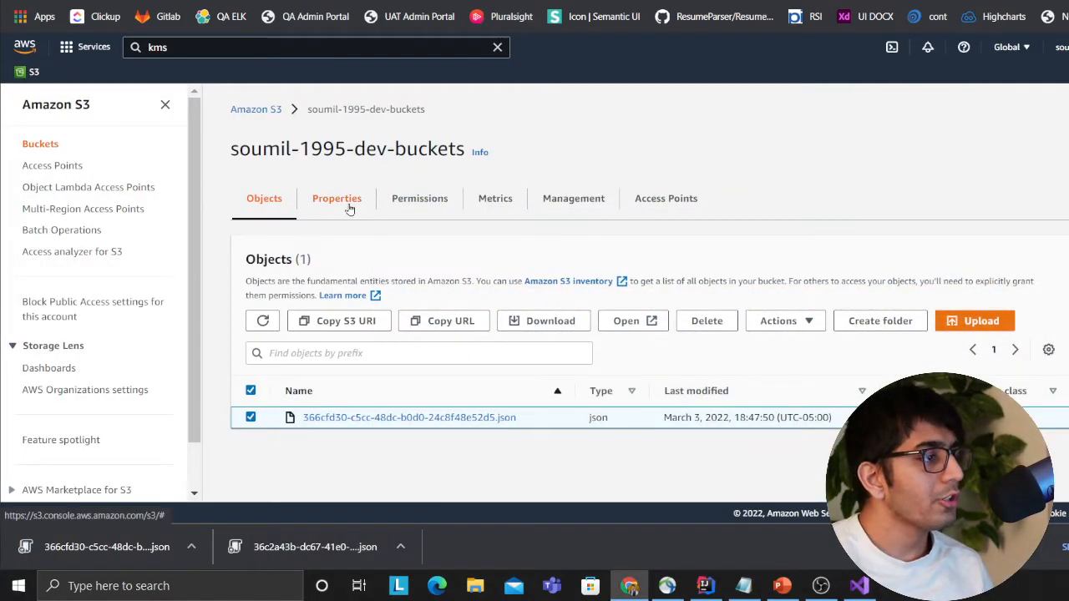
Step: Check the bucket's Properties and confirm default encryption is disabled
{"action": "left_click", "coordinate": [337, 198]}
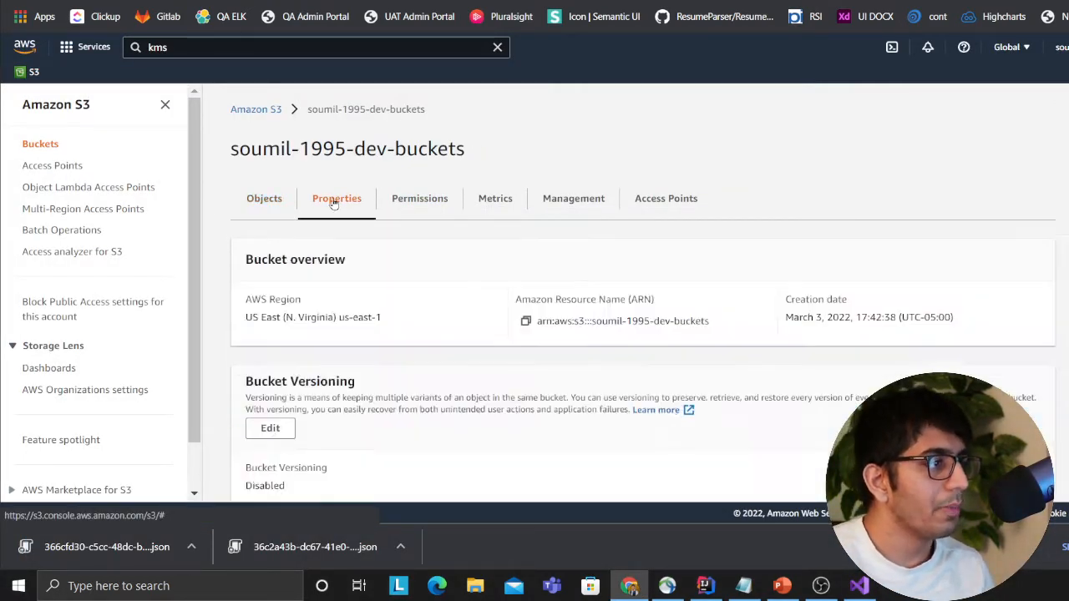
{"action": "scroll", "scroll_direction": "down", "scroll_amount": 3}
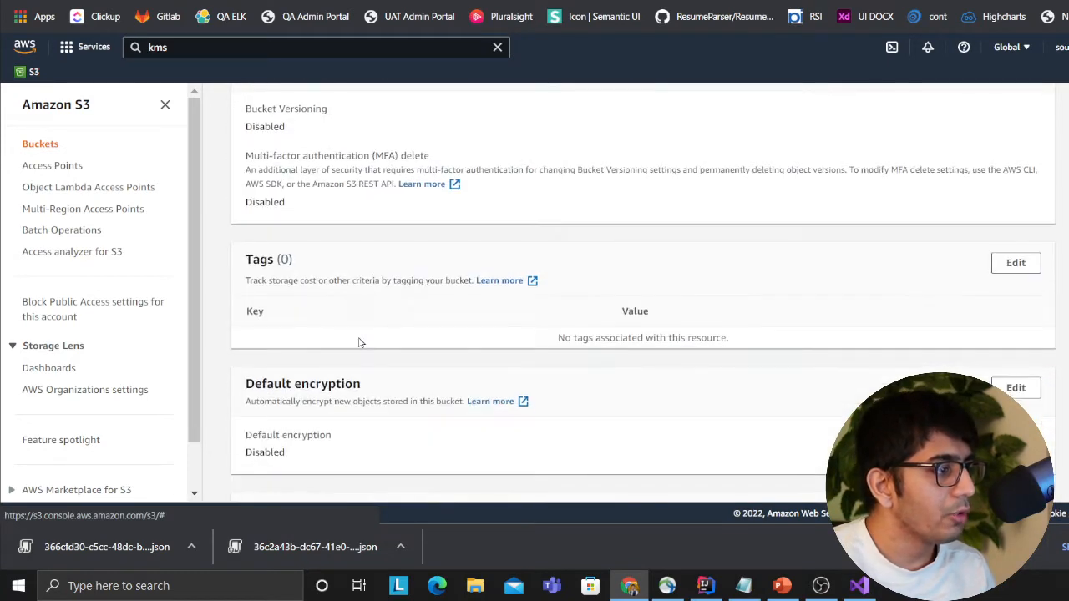
{"action": "scroll", "scroll_direction": "up", "scroll_amount": 3}
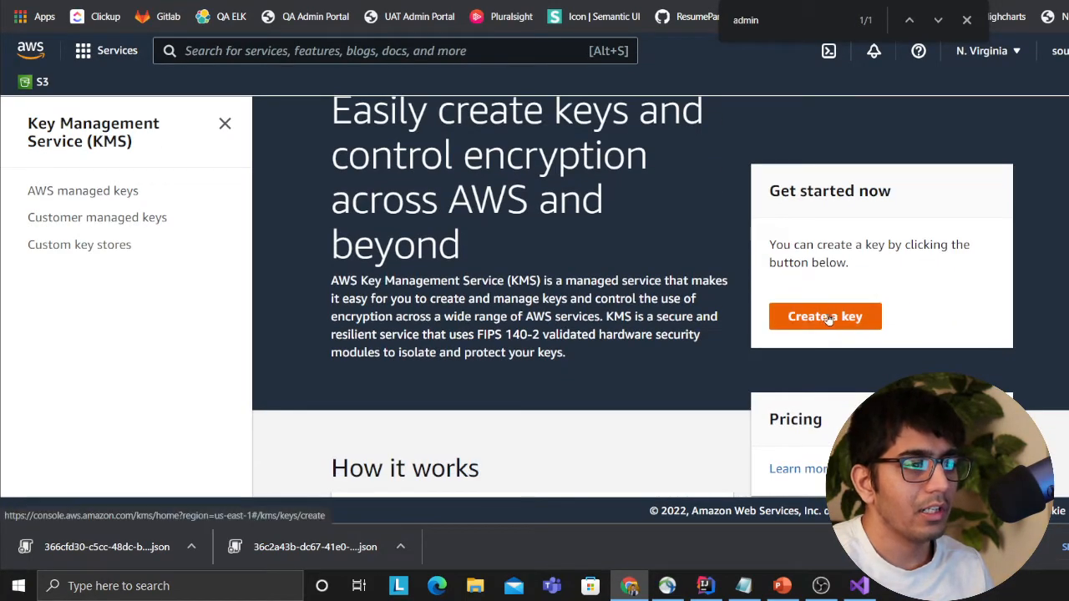
Step: Create a KMS key aliased mysuperkey and advance through the wizard to permissions
{"action": "left_click", "coordinate": [824, 317]}
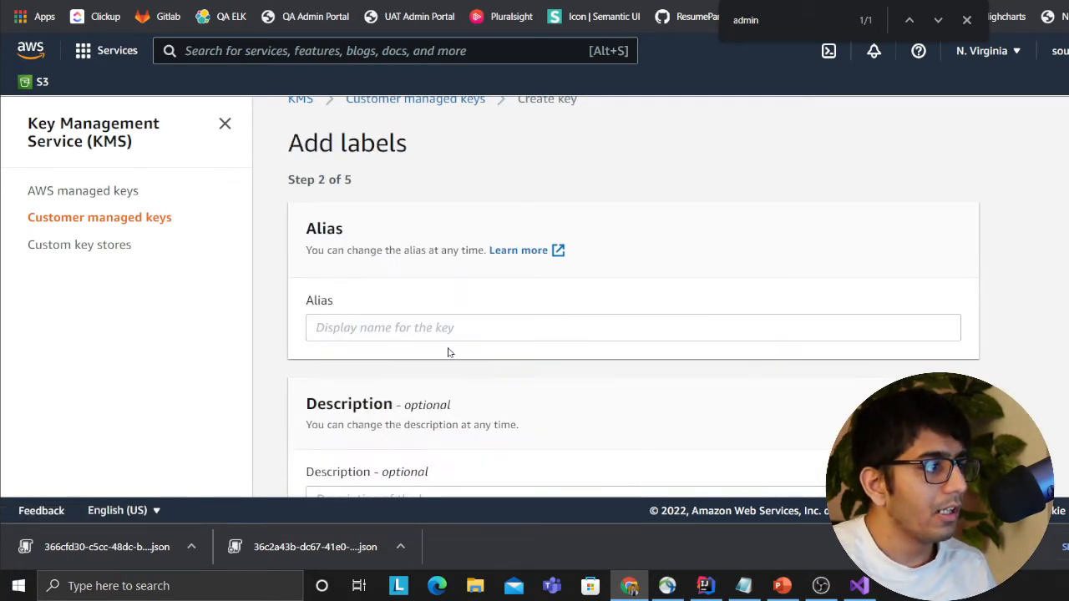
{"action": "type", "text": "my"}
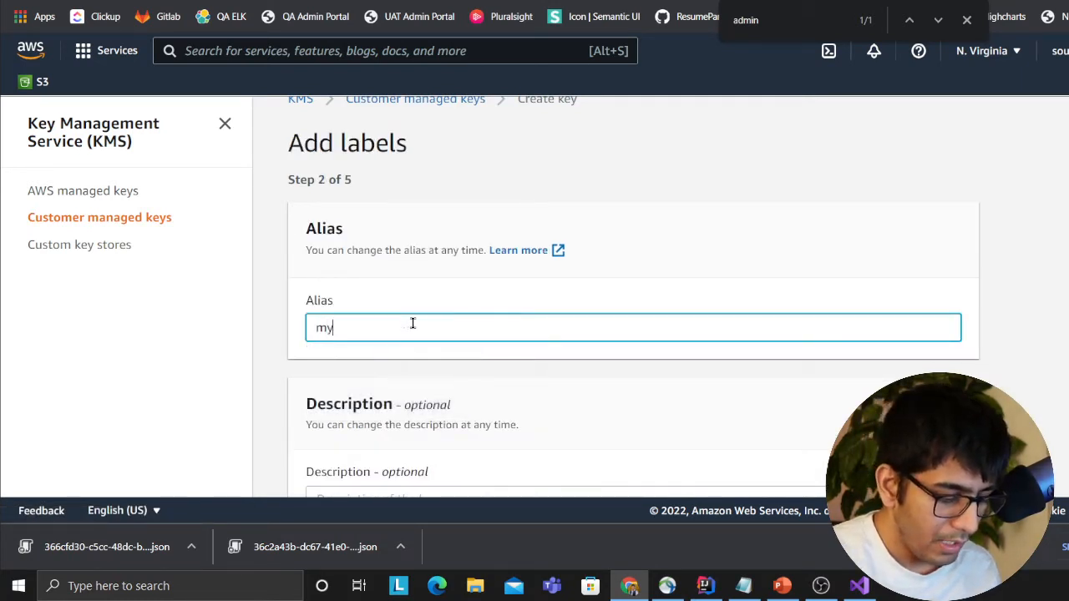
{"action": "type", "text": "superkey"}
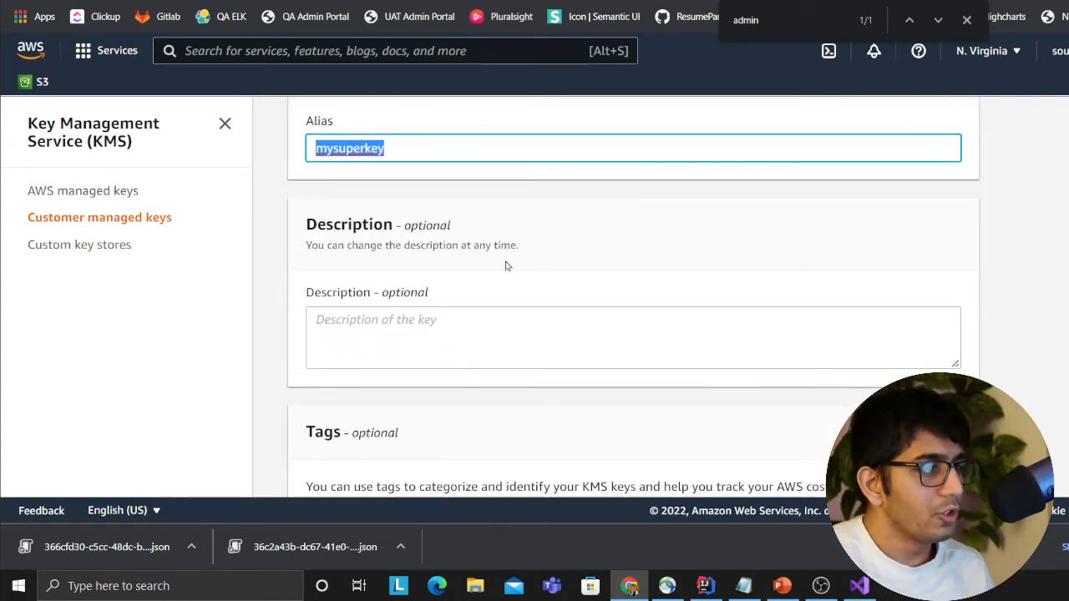
{"action": "scroll", "scroll_direction": "down", "scroll_amount": 3}
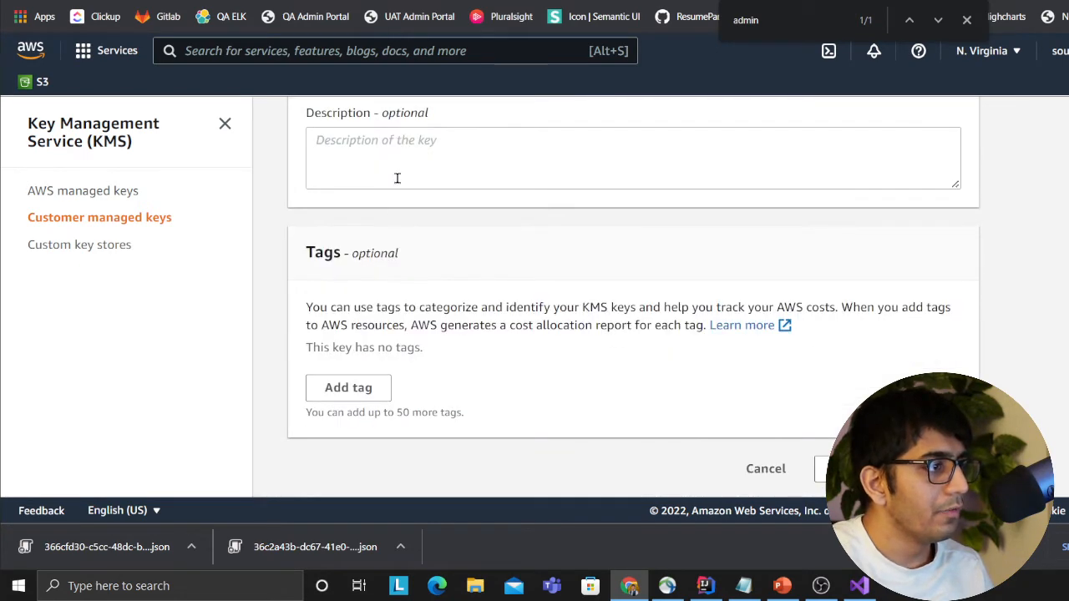
{"action": "scroll", "scroll_direction": "down", "scroll_amount": 3}
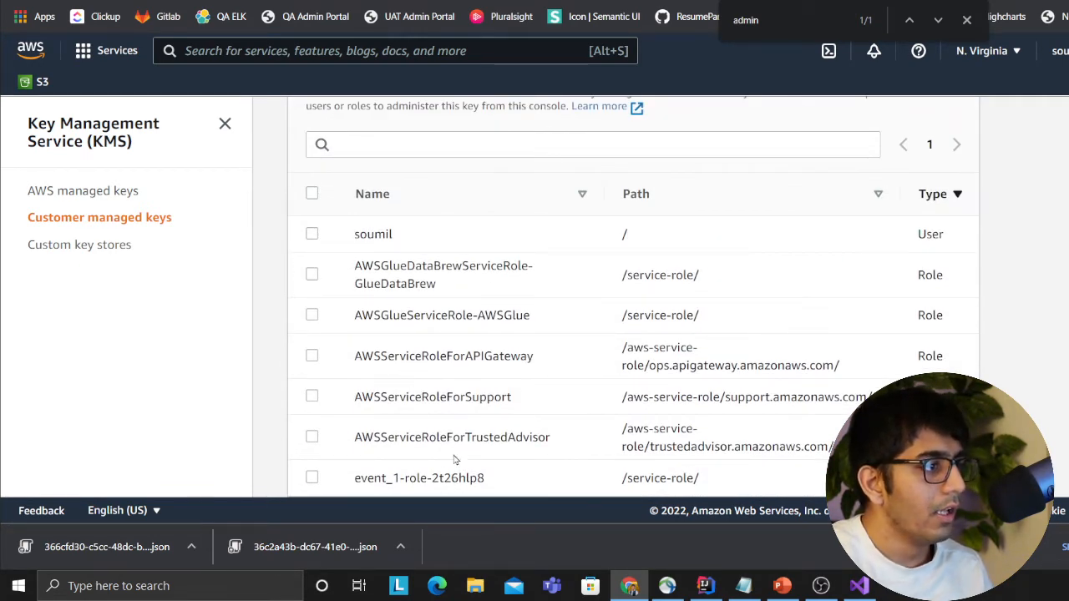
{"action": "scroll", "scroll_direction": "down", "scroll_amount": 3}
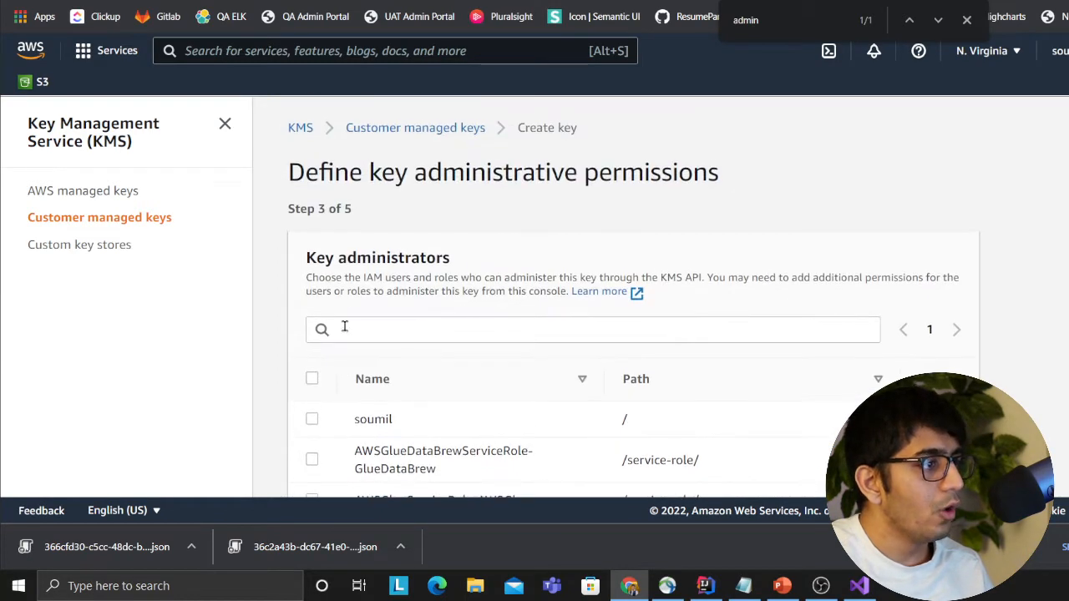
{"action": "scroll", "scroll_direction": "down", "scroll_amount": 3}
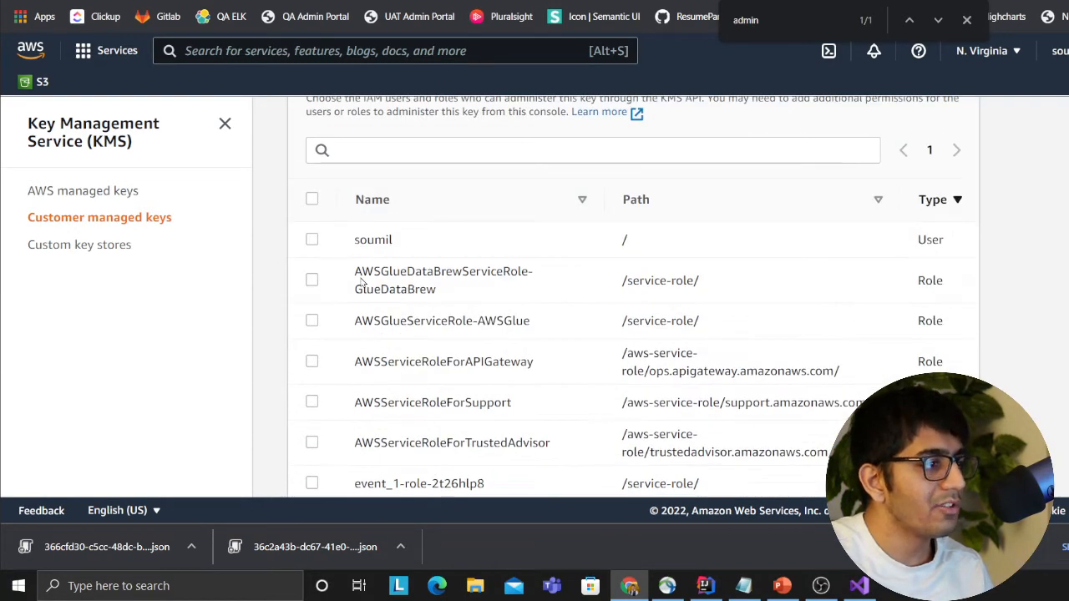
{"action": "scroll", "scroll_direction": "down", "scroll_amount": 3}
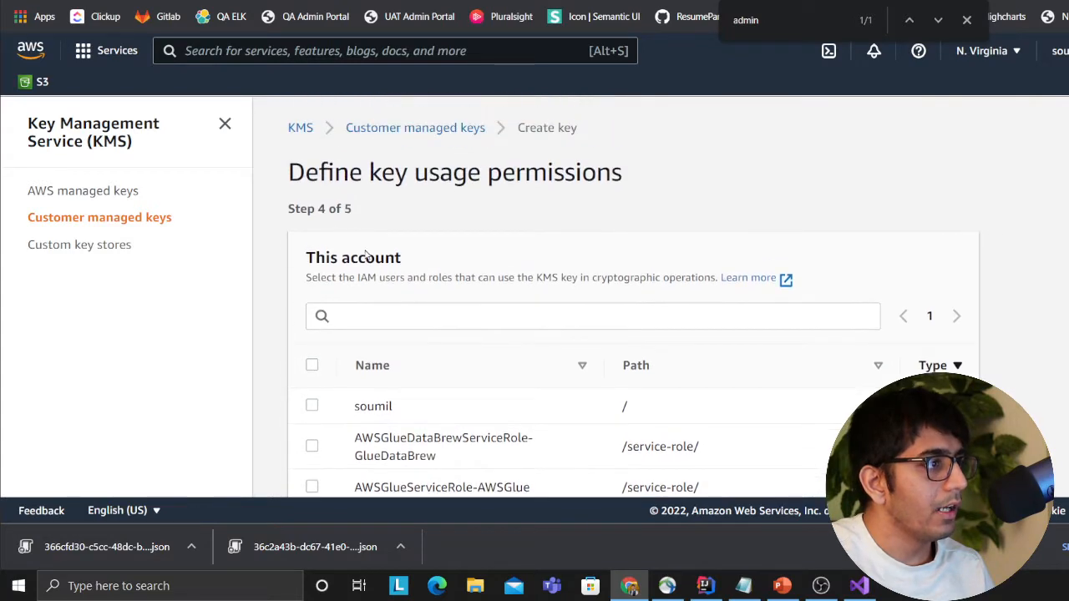
{"action": "mouse_move", "coordinate": [343, 275]}
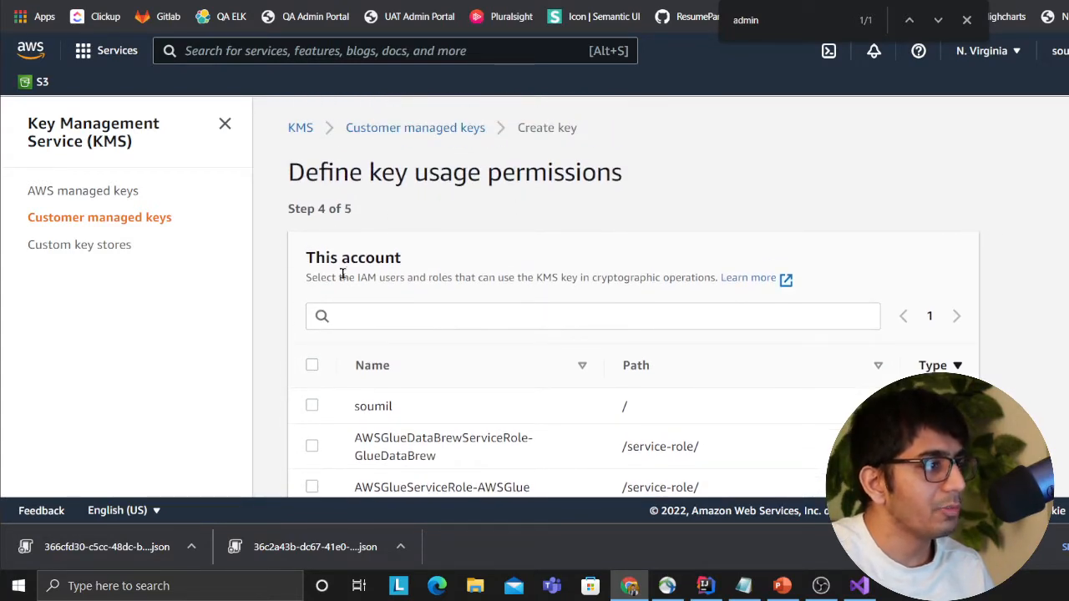
Step: Grant the IAM user usage of mysuperkey and review the key policy
{"action": "scroll", "scroll_direction": "down", "scroll_amount": 3}
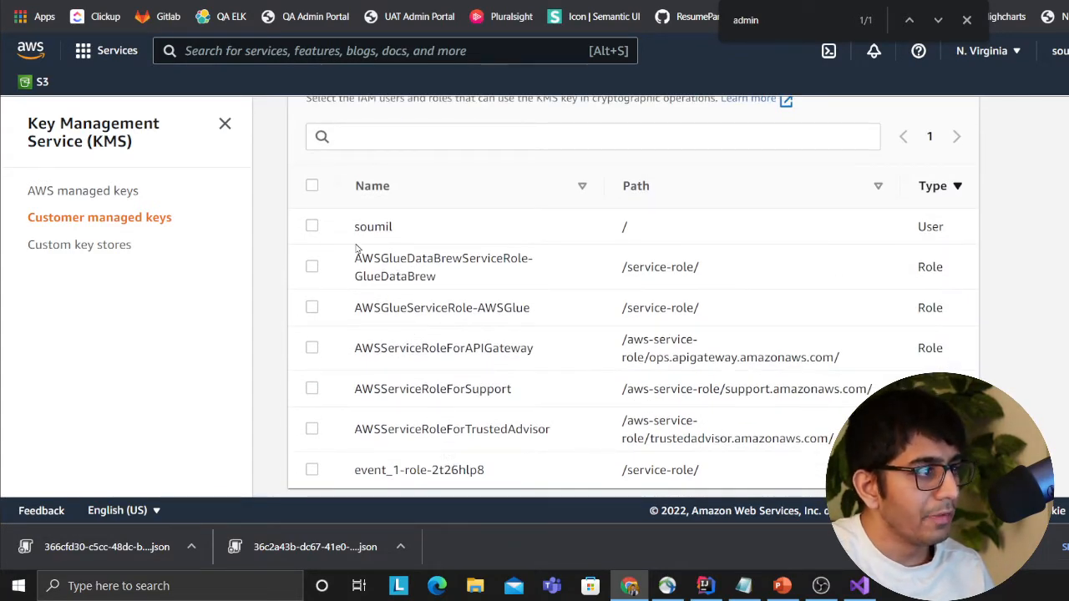
{"action": "left_click", "coordinate": [311, 226]}
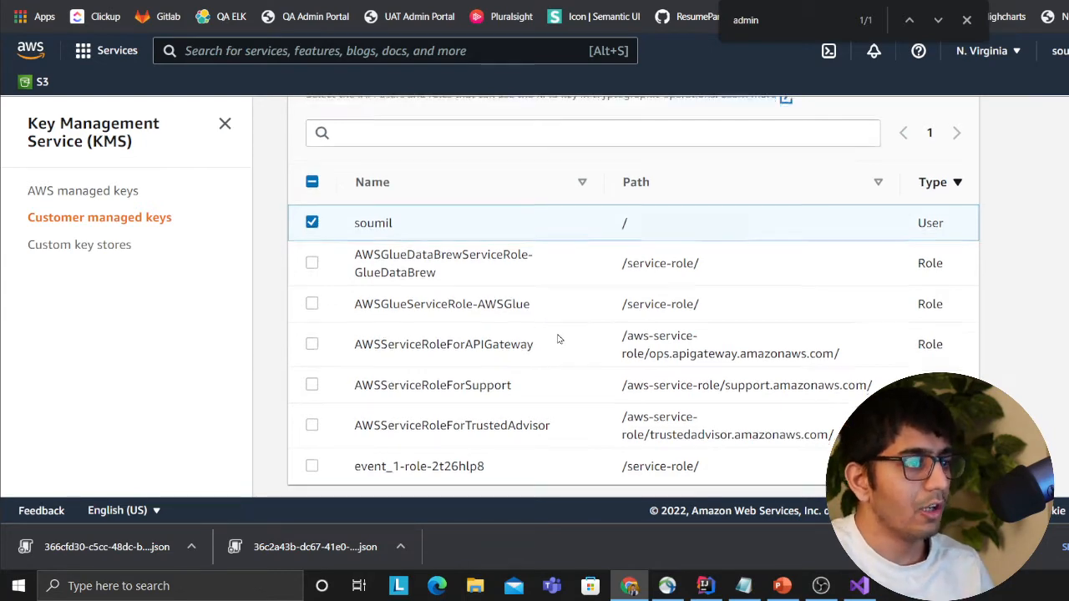
{"action": "scroll", "scroll_direction": "down", "scroll_amount": 3}
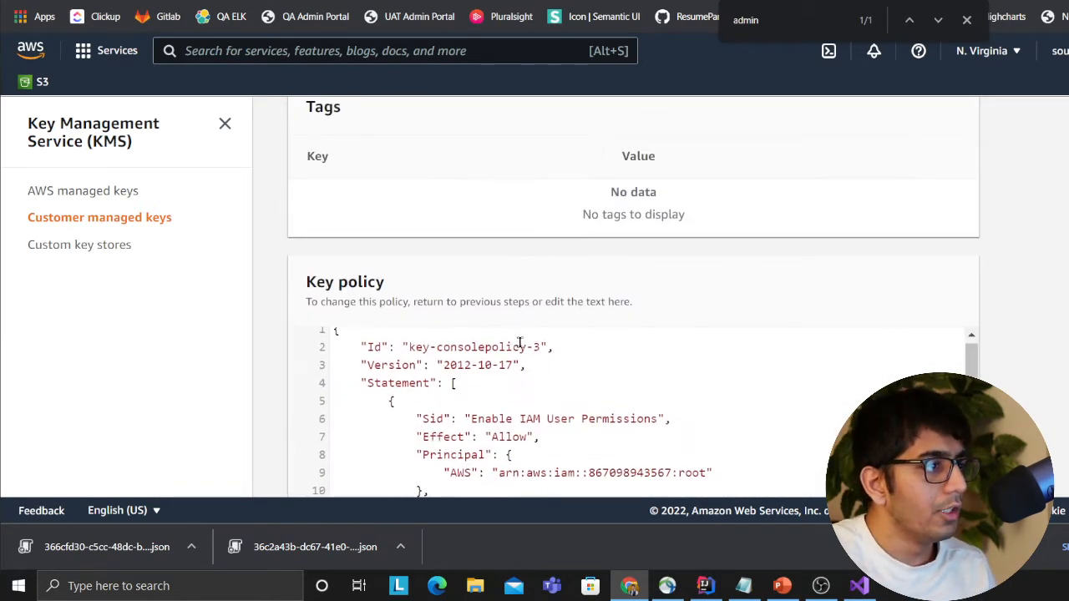
{"action": "scroll", "scroll_direction": "down", "scroll_amount": 3}
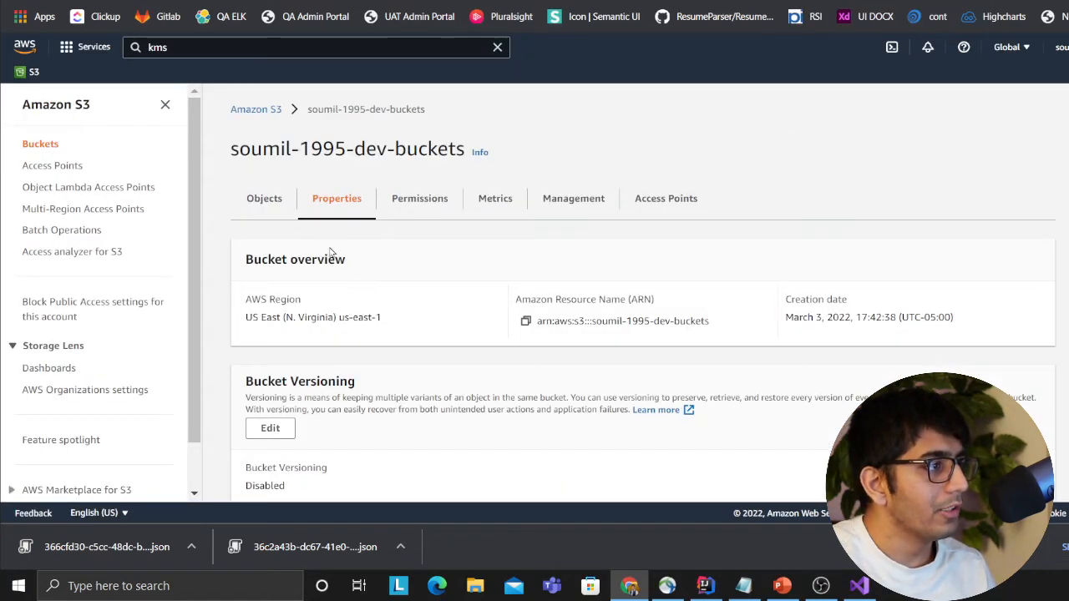
Step: Set default encryption to SSE-KMS using the mysuperkey key and save
{"action": "scroll", "scroll_direction": "down", "scroll_amount": 3}
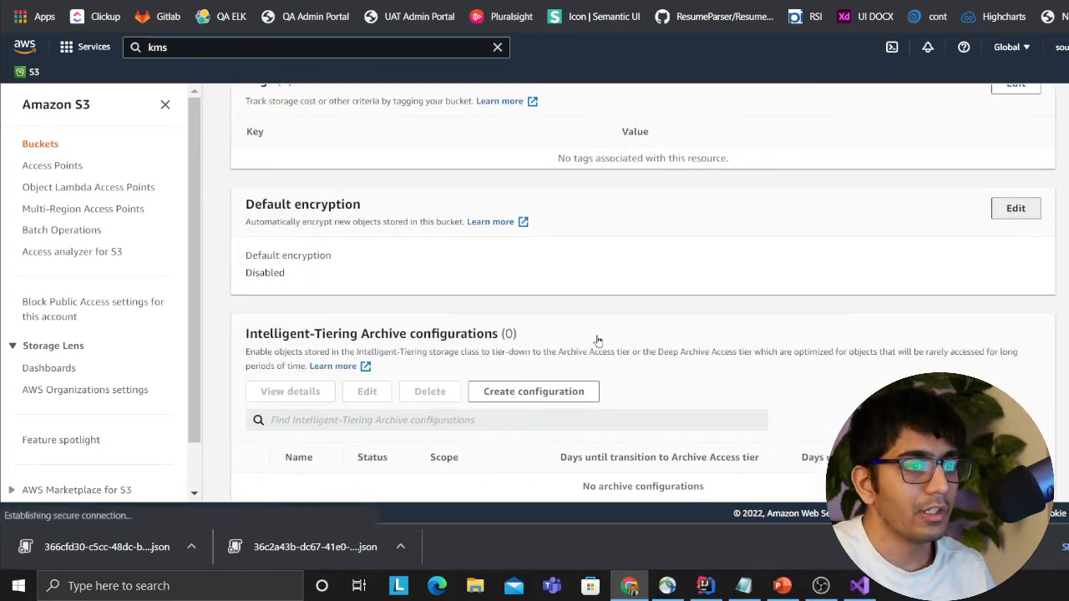
{"action": "left_click", "coordinate": [1015, 208]}
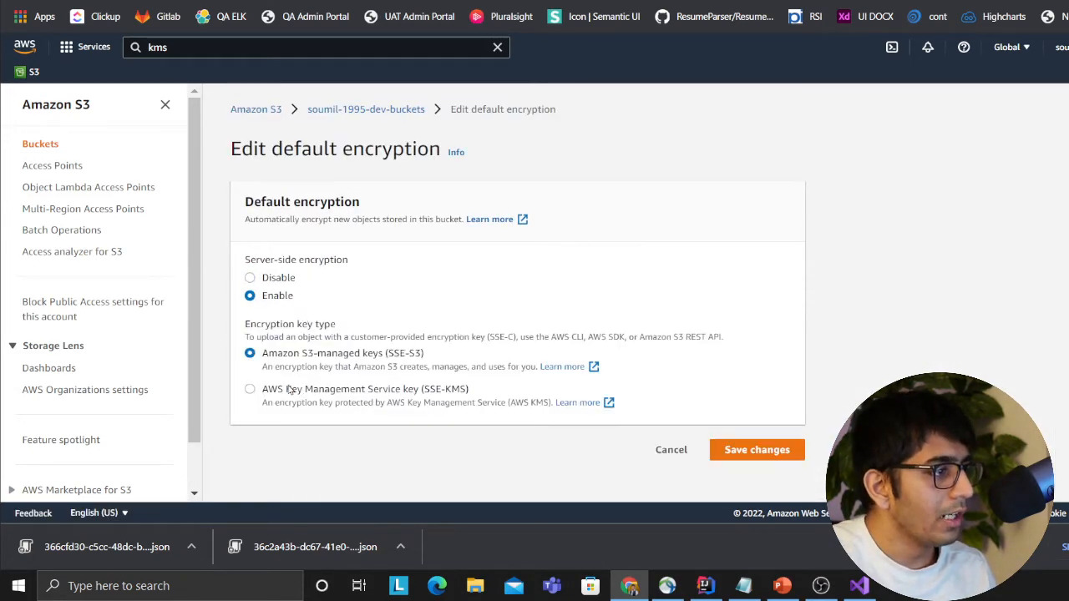
{"action": "left_click", "coordinate": [250, 389]}
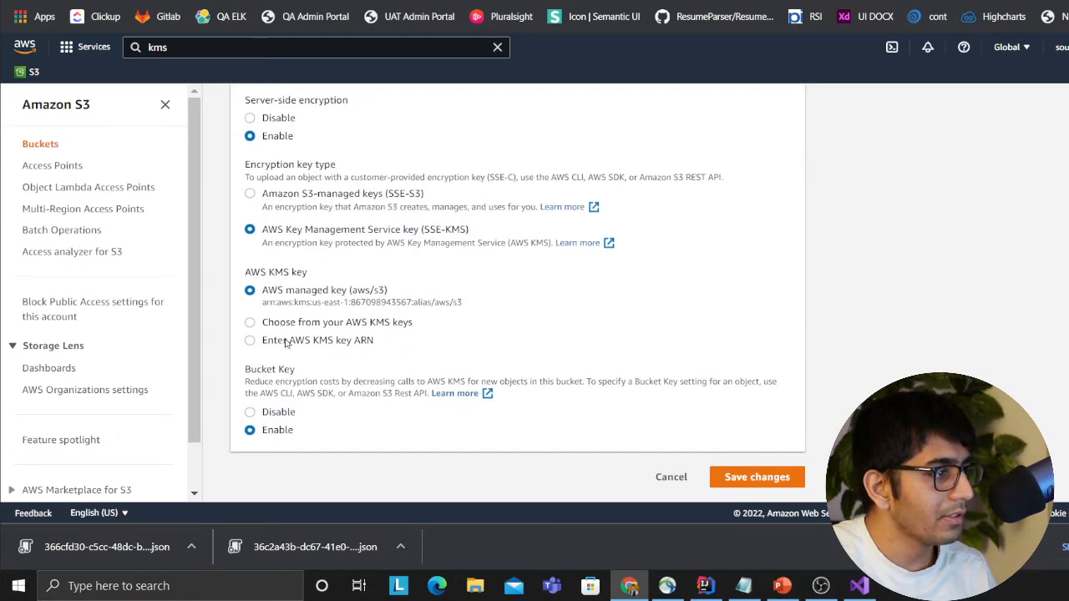
{"action": "left_click", "coordinate": [249, 323]}
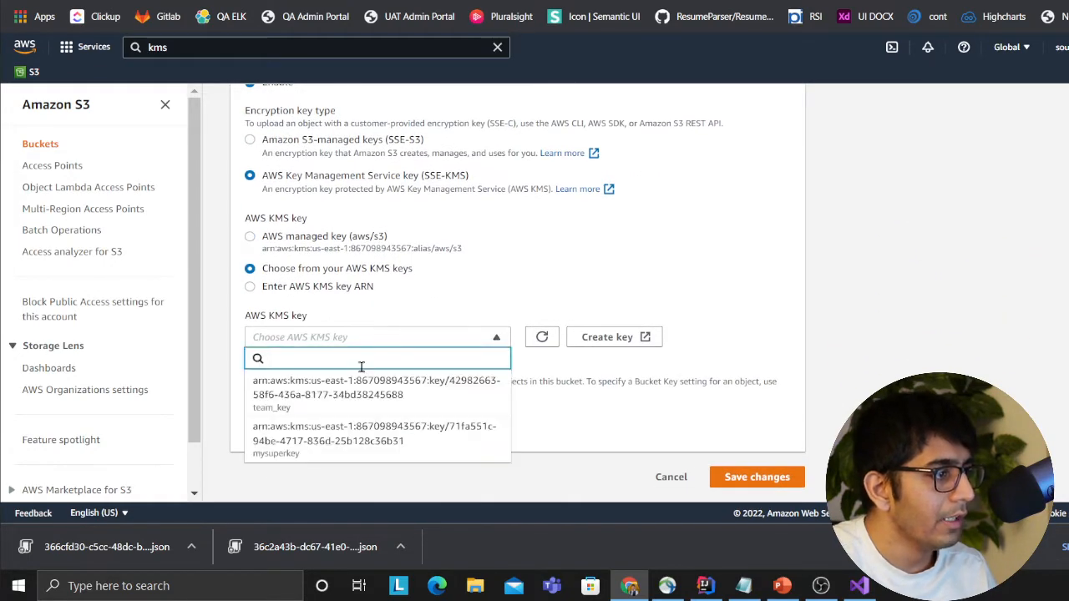
{"action": "mouse_move", "coordinate": [298, 455]}
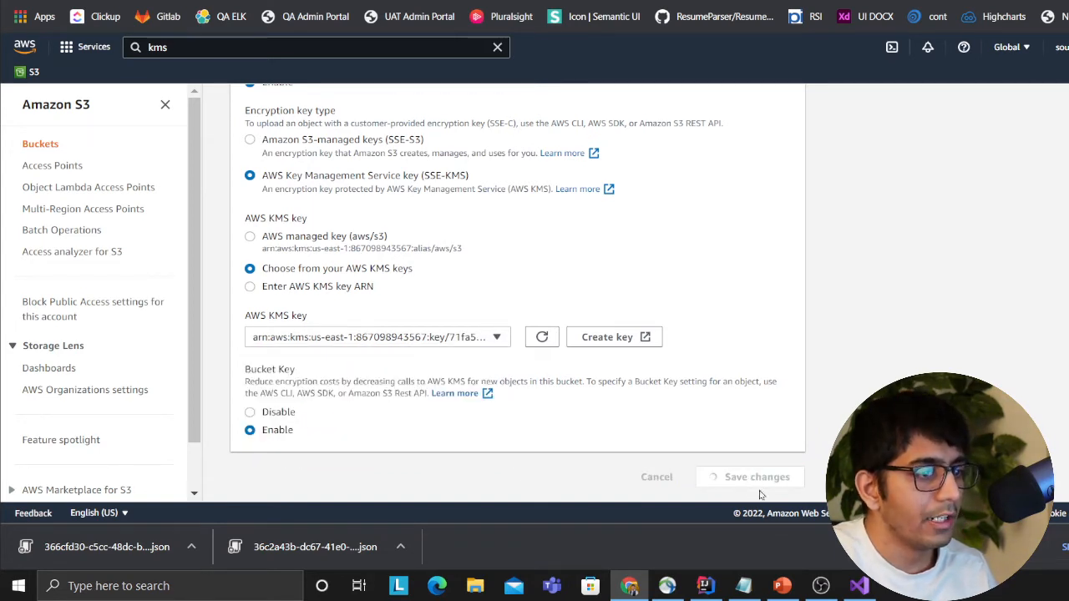
{"action": "left_click", "coordinate": [756, 477]}
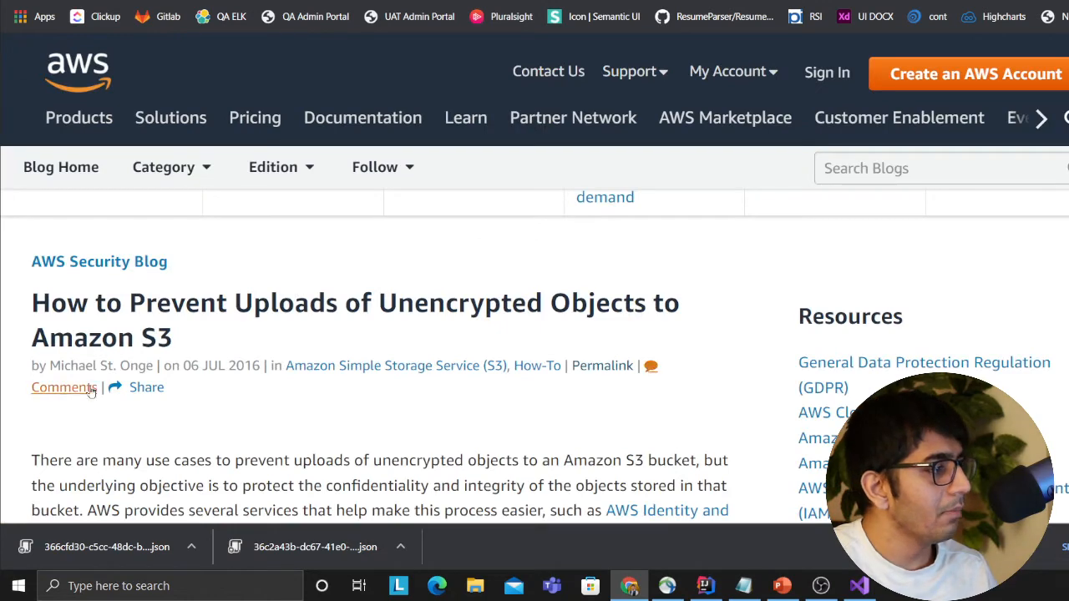
{"action": "mouse_move", "coordinate": [373, 298]}
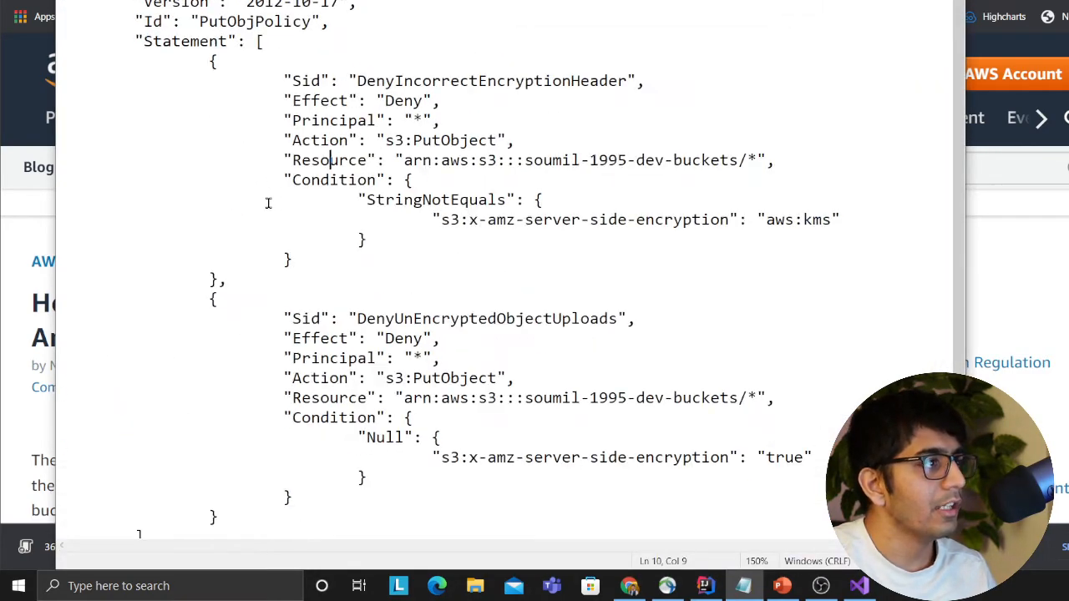
Step: Copy the PutObjPolicy JSON and check the bucket name in its Resource ARN
{"action": "double_click", "coordinate": [255, 21]}
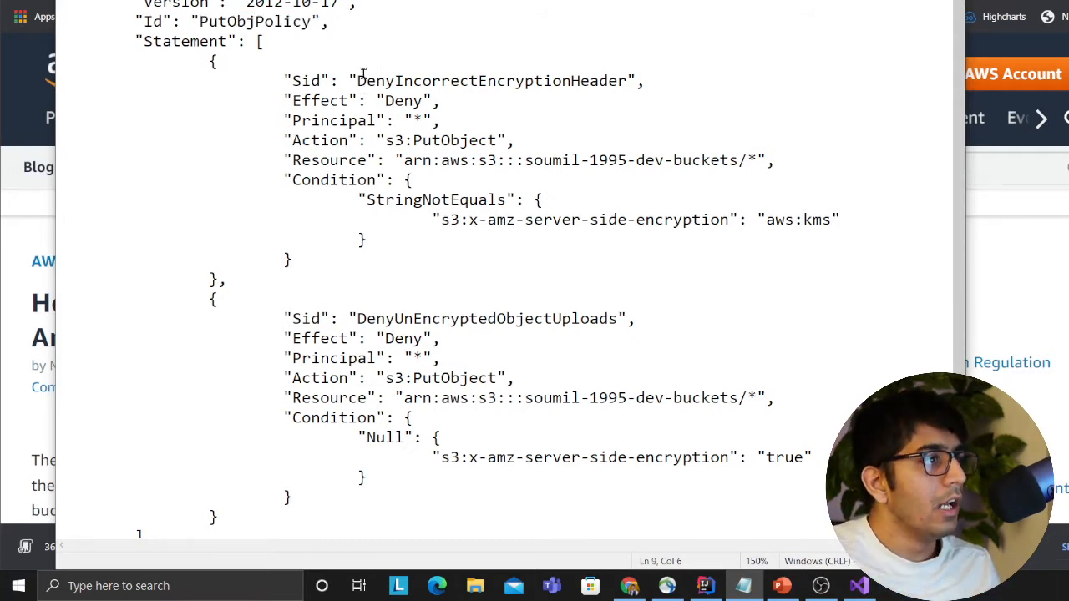
{"action": "left_click_drag", "start_coordinate": [363, 80], "coordinate": [635, 80]}
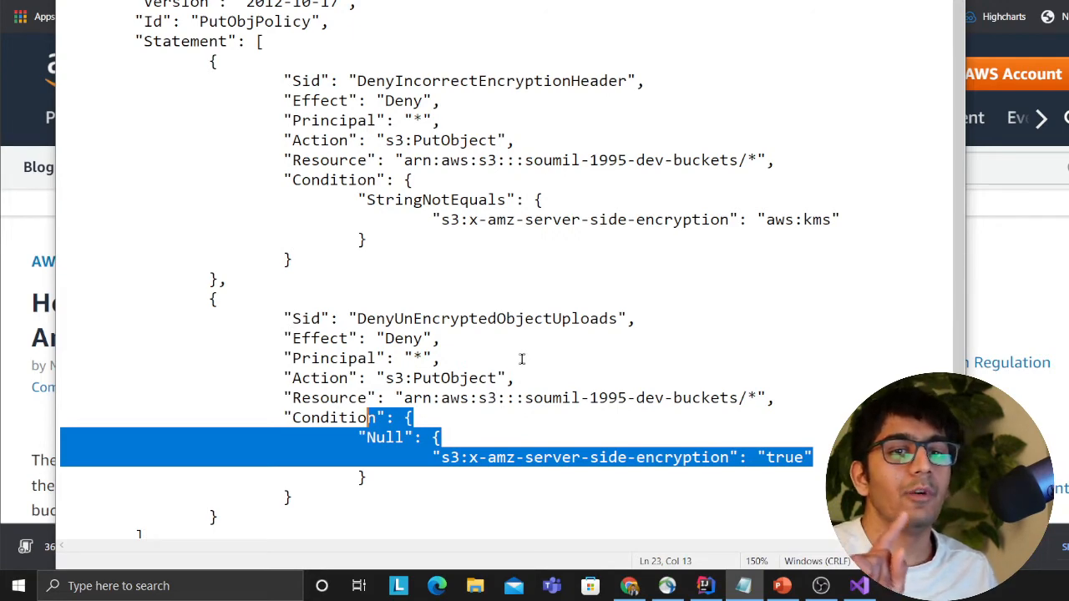
{"action": "key", "text": "ctrl+a"}
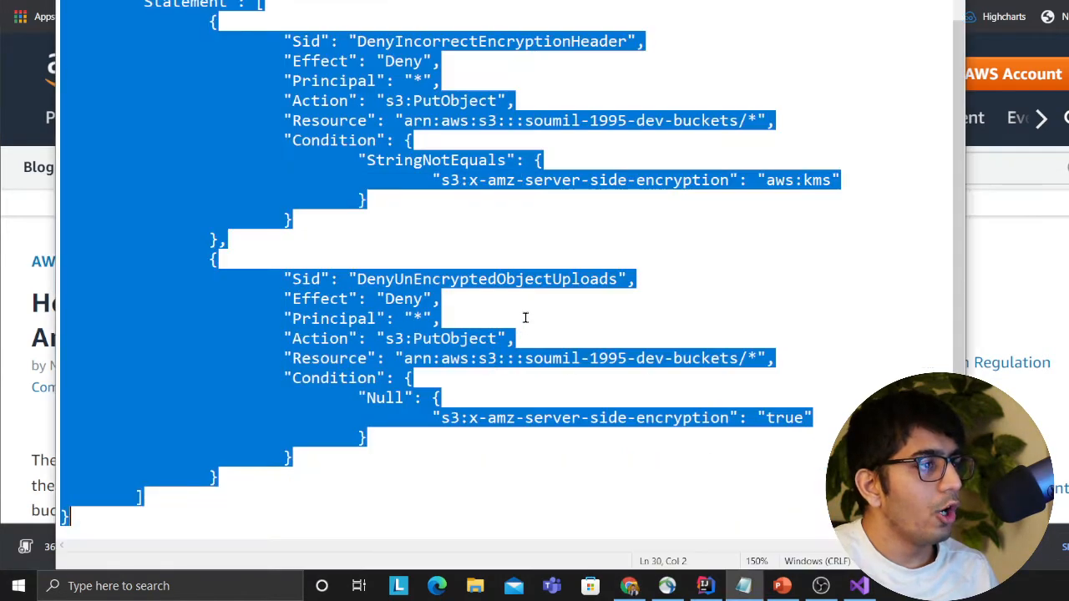
{"action": "left_click", "coordinate": [524, 133]}
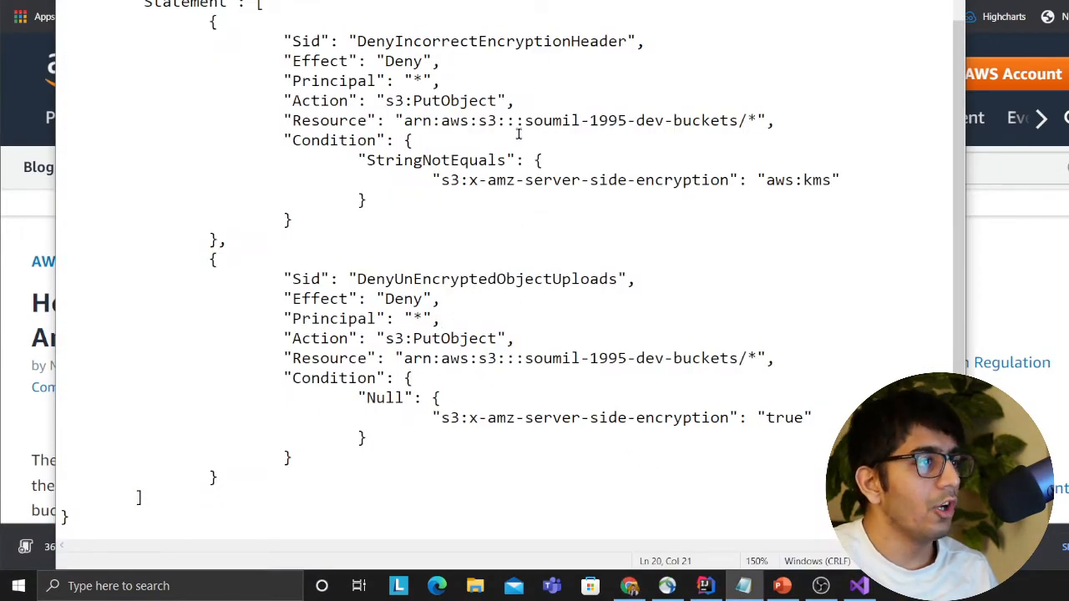
{"action": "left_click_drag", "start_coordinate": [525, 120], "coordinate": [664, 121]}
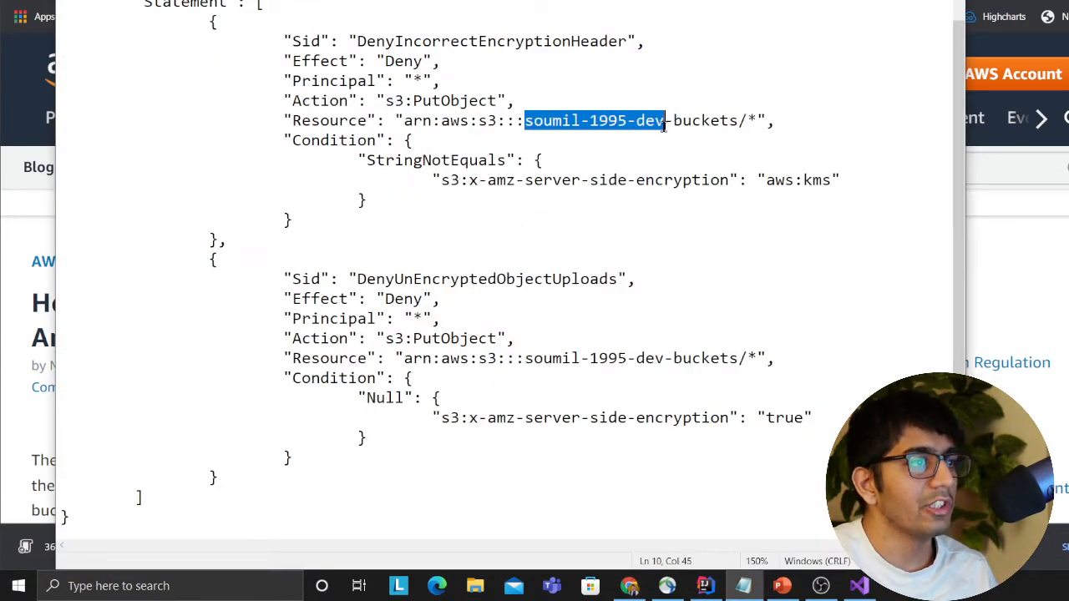
{"action": "left_click_drag", "start_coordinate": [664, 121], "coordinate": [740, 121]}
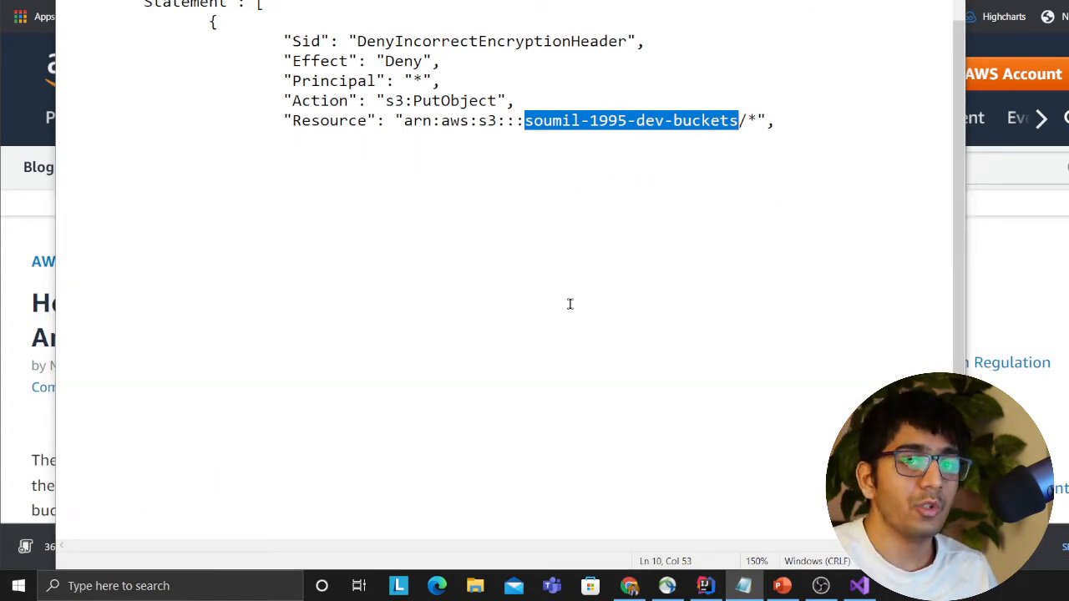
{"action": "left_click", "coordinate": [629, 586]}
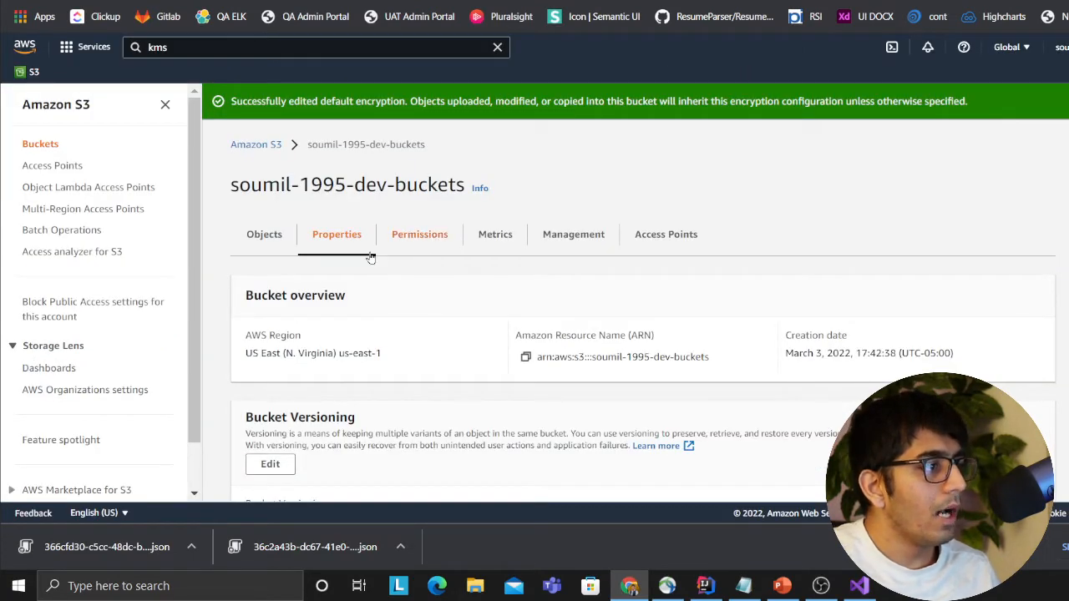
Step: Paste the PutObjPolicy JSON into the bucket policy editor and save it
{"action": "scroll", "scroll_direction": "down", "scroll_amount": 3}
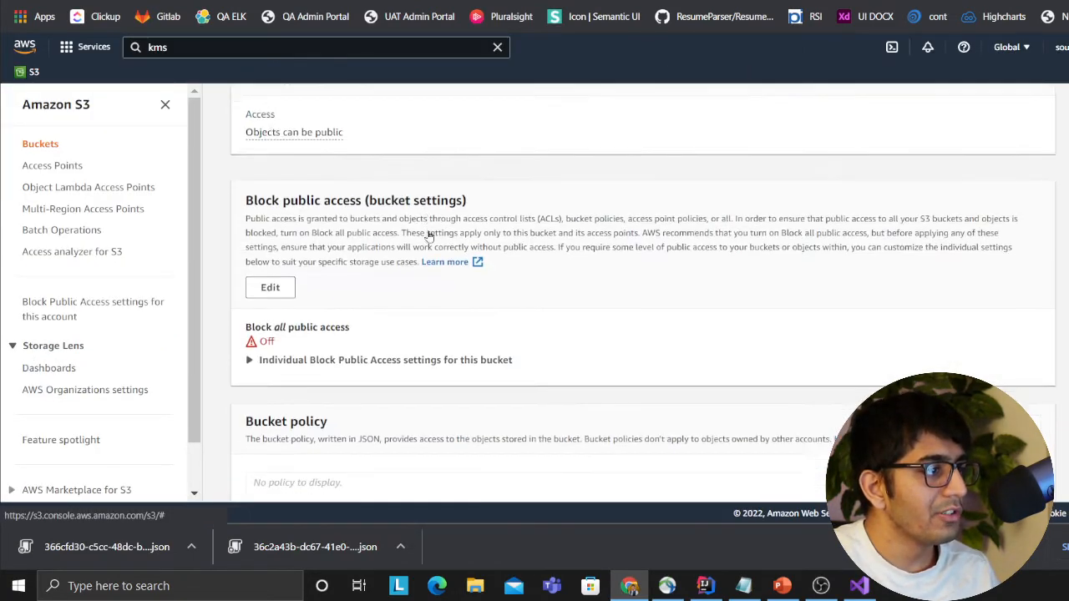
{"action": "scroll", "scroll_direction": "down", "scroll_amount": 3}
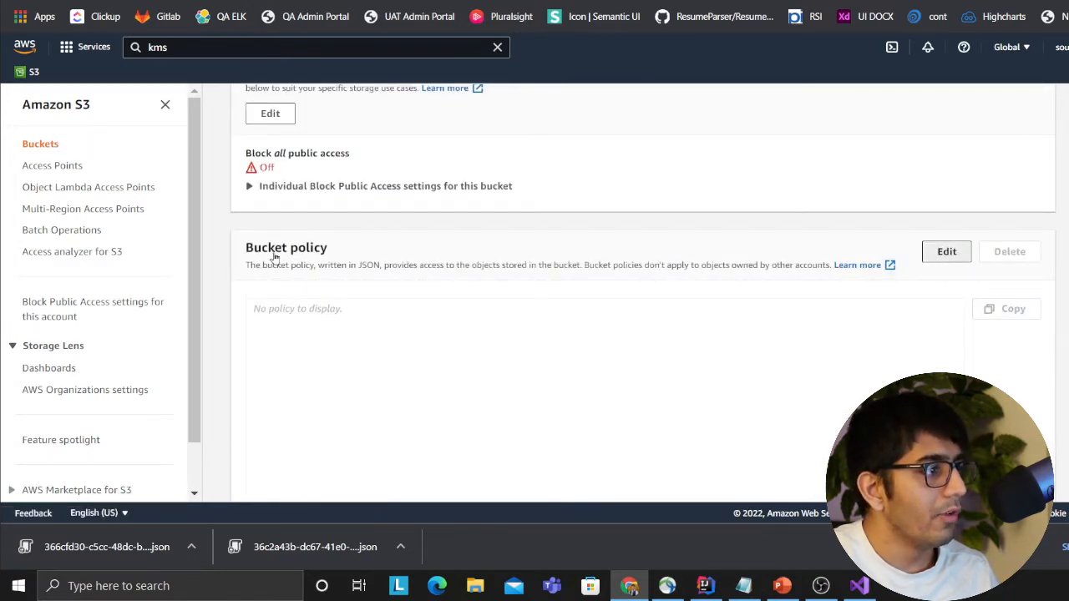
{"action": "left_click", "coordinate": [946, 252]}
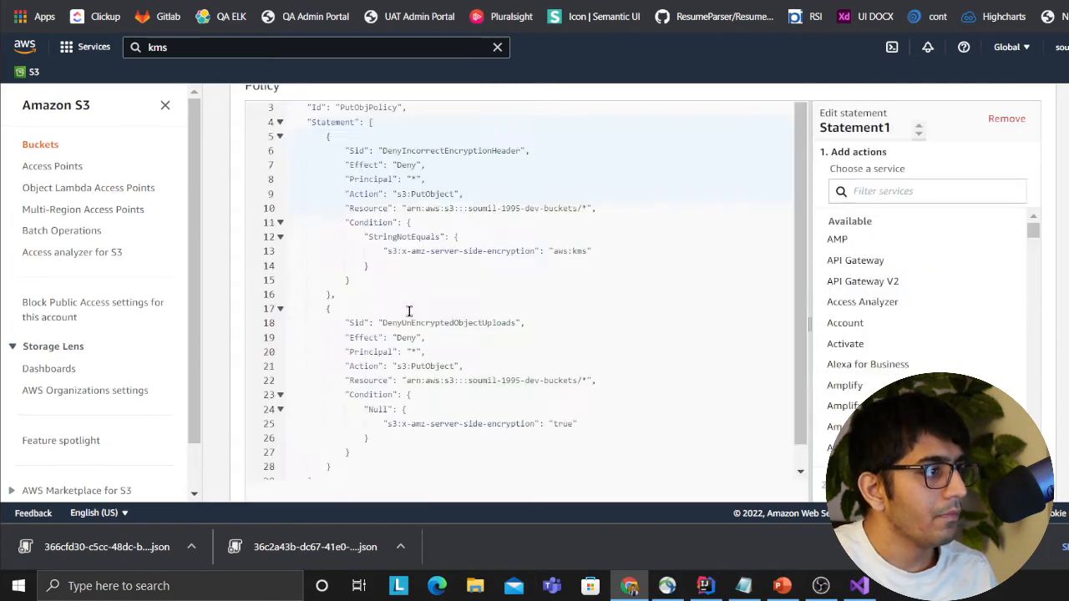
{"action": "scroll", "scroll_direction": "down", "scroll_amount": 3}
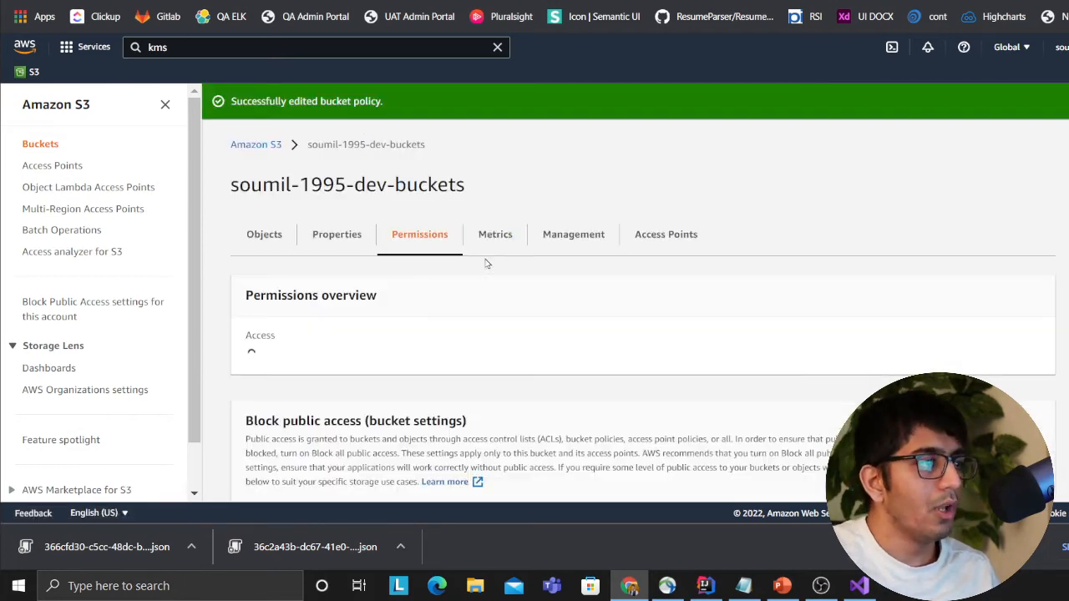
{"action": "scroll", "scroll_direction": "down", "scroll_amount": 3}
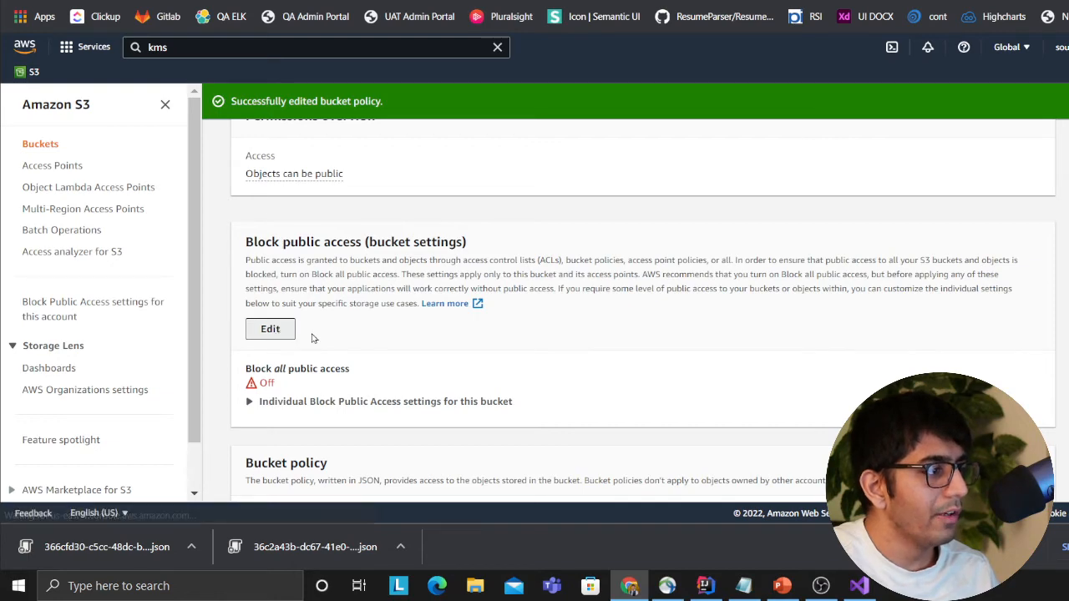
Step: Enable 'Block all public access' on the dev bucket and confirm
{"action": "left_click", "coordinate": [270, 329]}
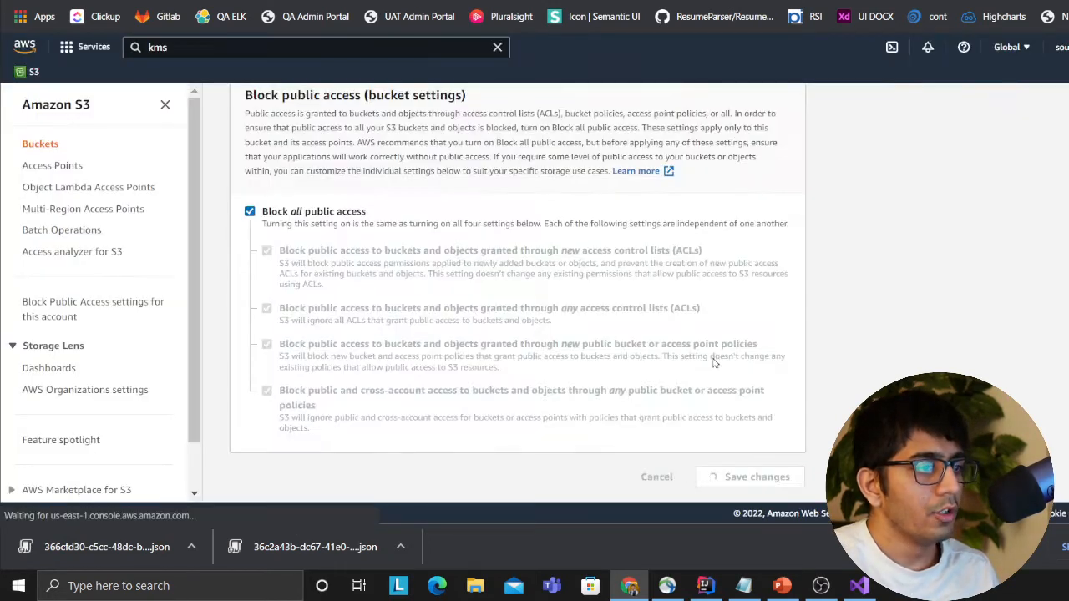
{"action": "left_click", "coordinate": [757, 477]}
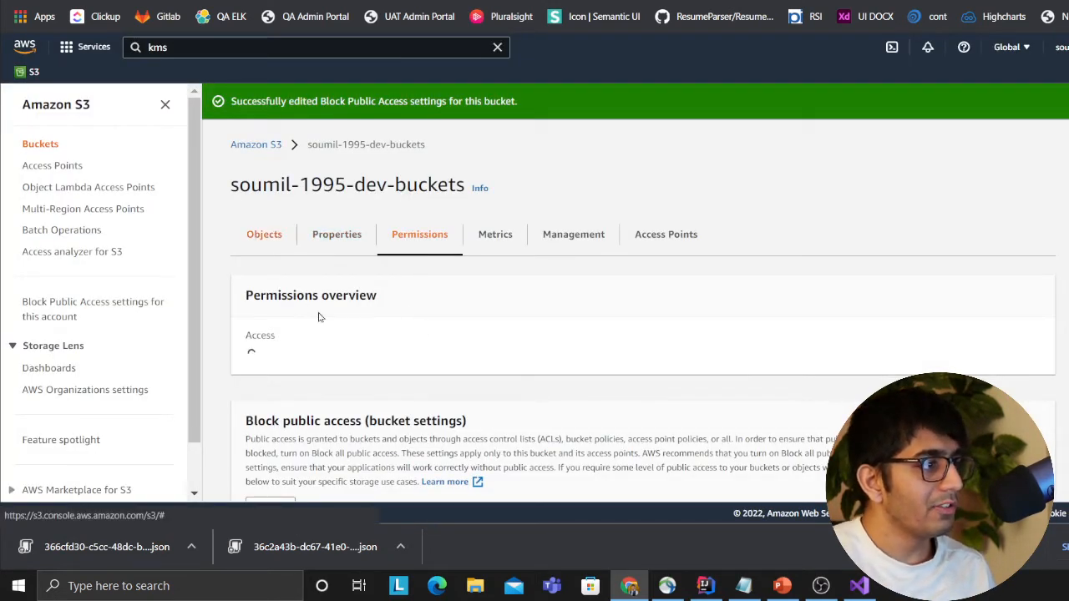
{"action": "left_click", "coordinate": [699, 585]}
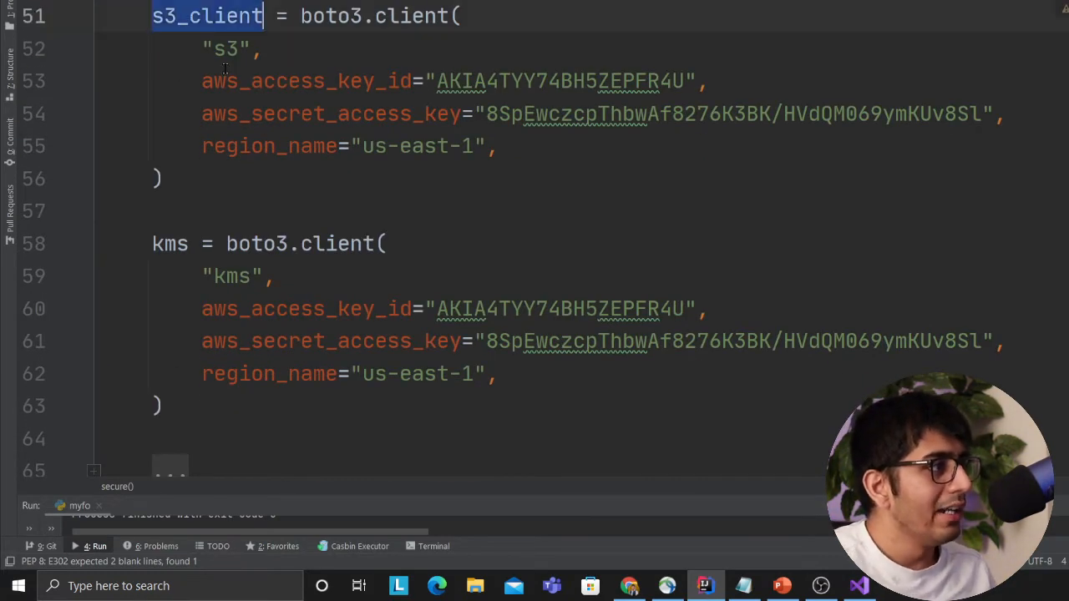
Step: Review the s3_client and kms.encrypt code in myfo.py, selecting the current key ID
{"action": "double_click", "coordinate": [170, 243]}
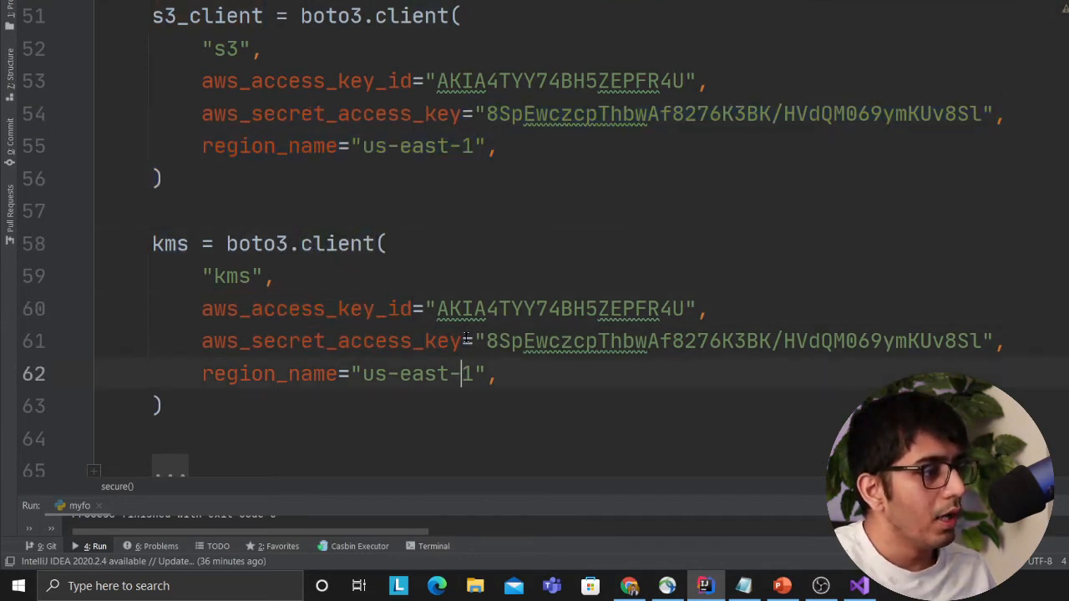
{"action": "double_click", "coordinate": [329, 341]}
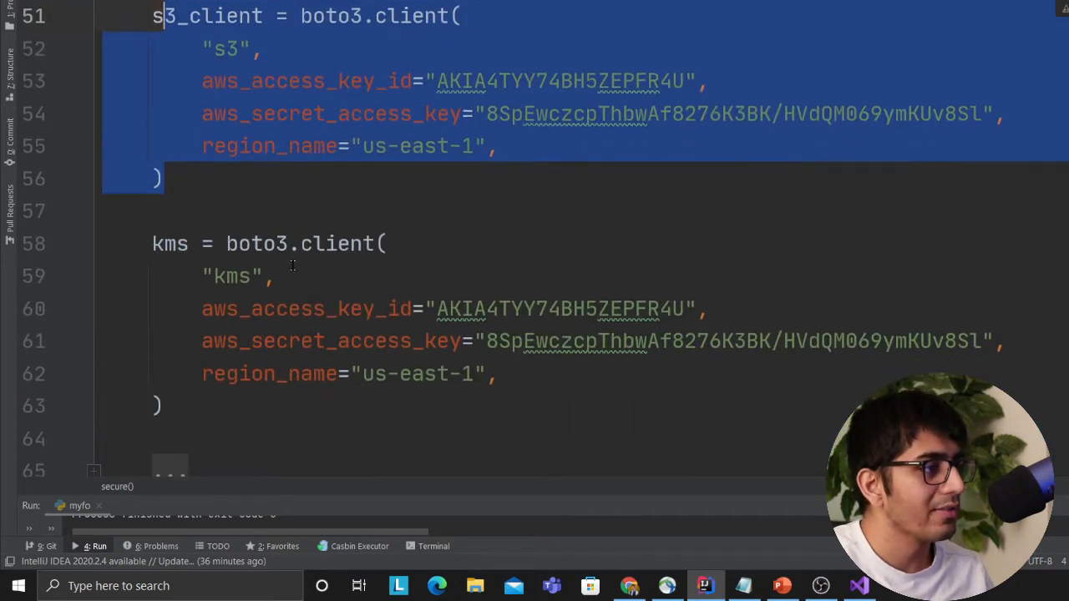
{"action": "scroll", "scroll_direction": "down", "scroll_amount": 3}
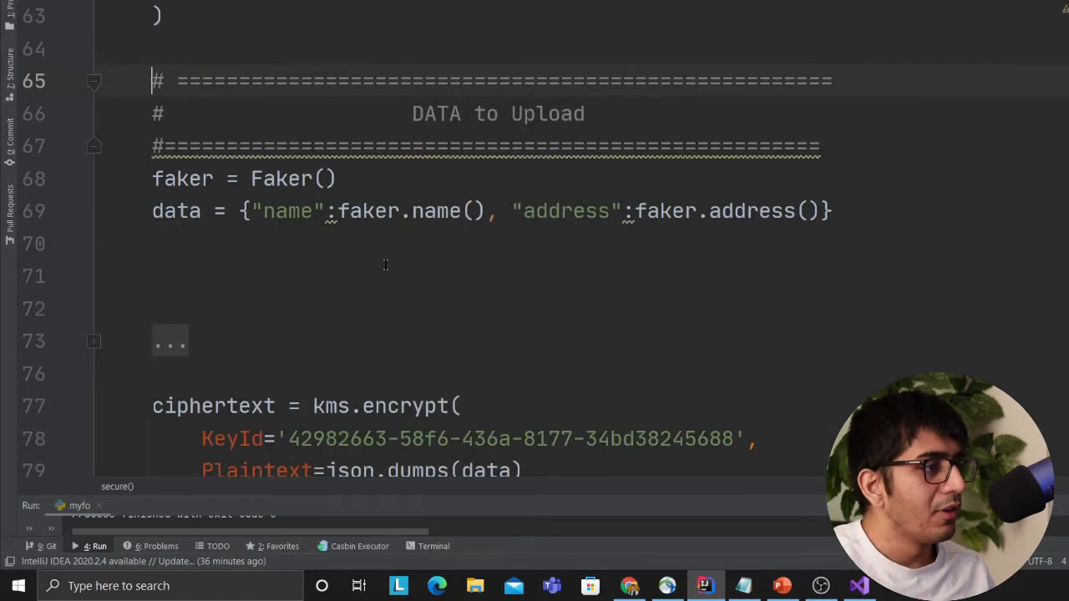
{"action": "left_click_drag", "start_coordinate": [152, 80], "coordinate": [831, 211]}
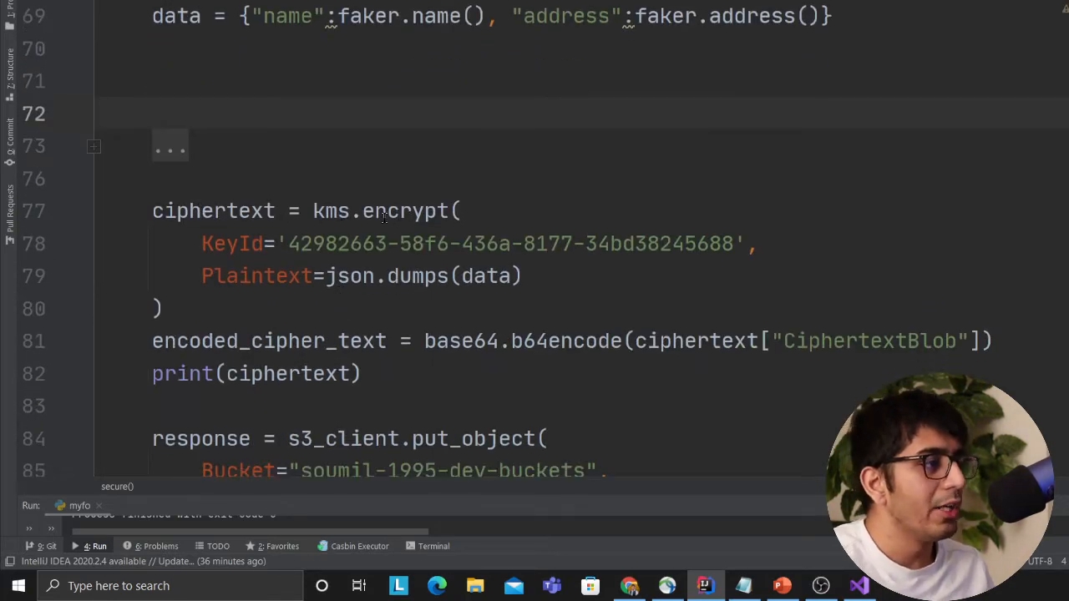
{"action": "double_click", "coordinate": [404, 210]}
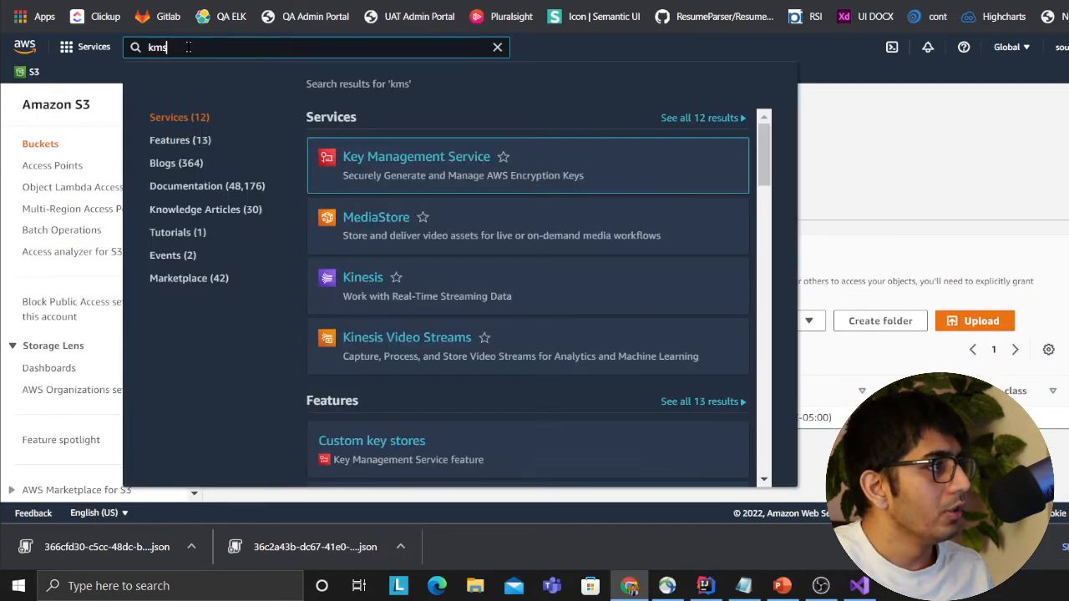
Step: Copy the mysuperkey key ID from the Customer managed keys list
{"action": "left_click", "coordinate": [416, 157]}
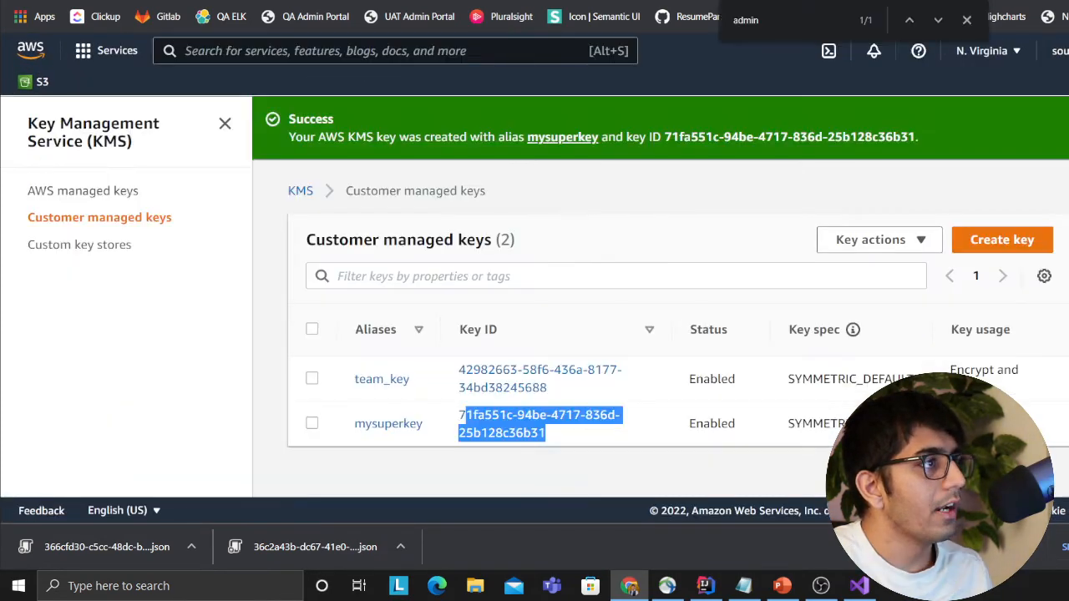
{"action": "right_click", "coordinate": [540, 416]}
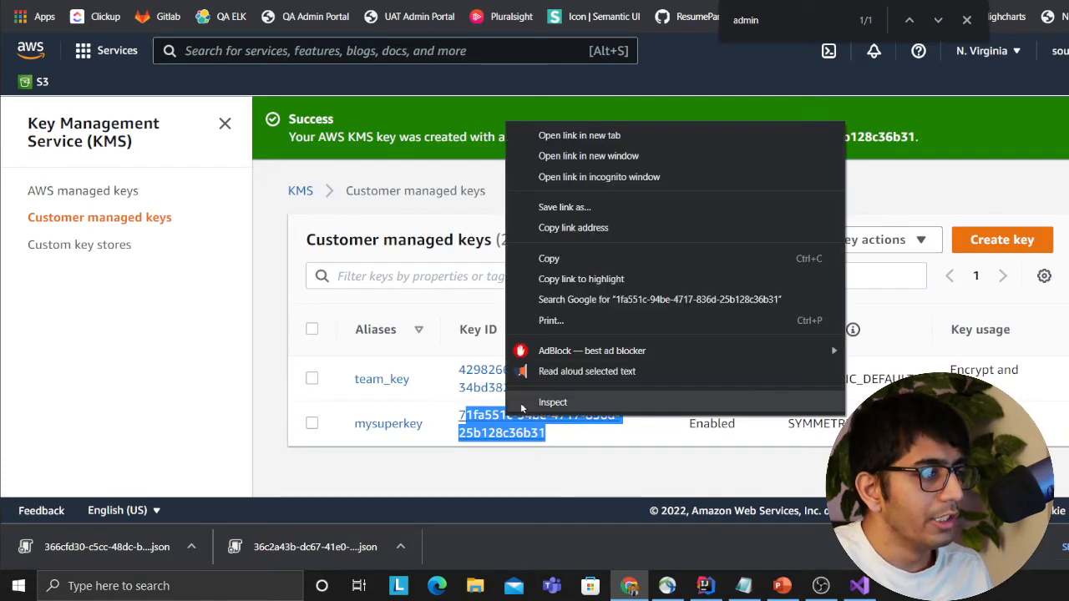
{"action": "left_click", "coordinate": [480, 423]}
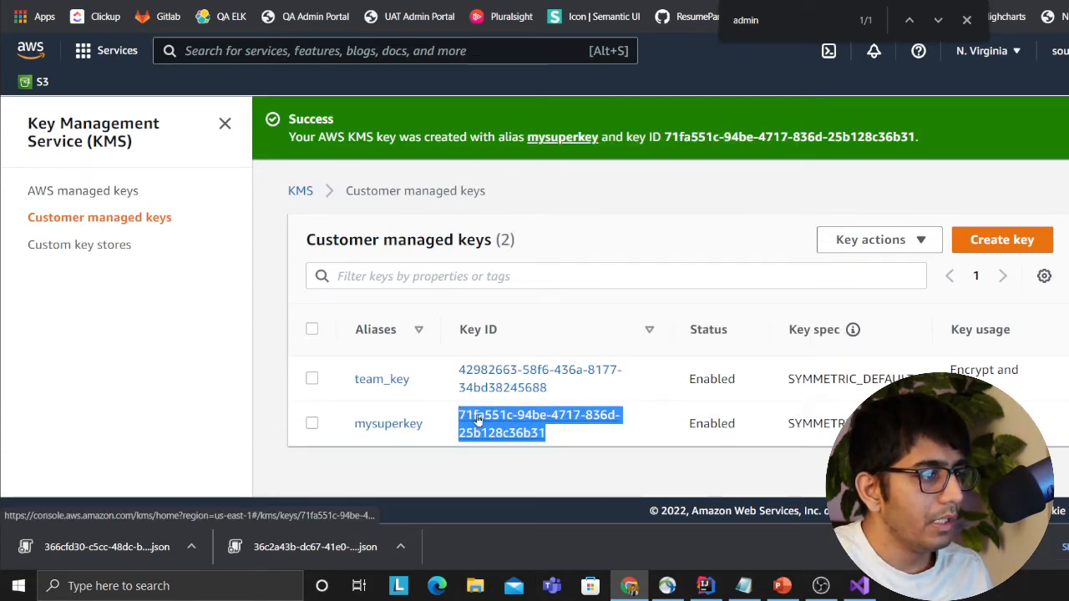
{"action": "left_click", "coordinate": [539, 423]}
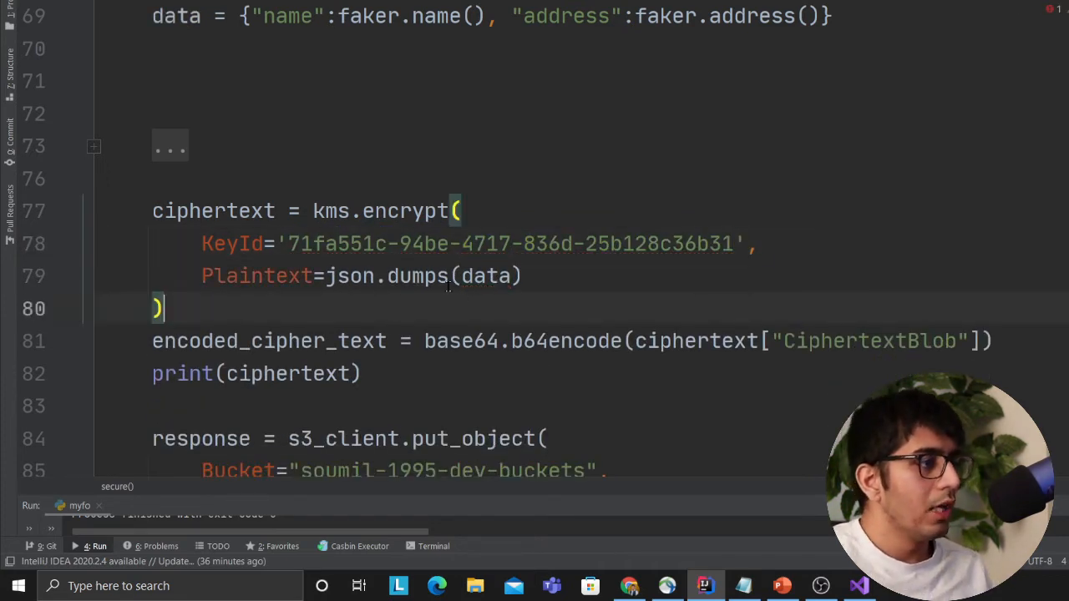
Step: Paste key ID 71fa551c-94be-4717-836d-25b128c36b31 into kms.encrypt's KeyId, then review put_object and main
{"action": "double_click", "coordinate": [487, 243]}
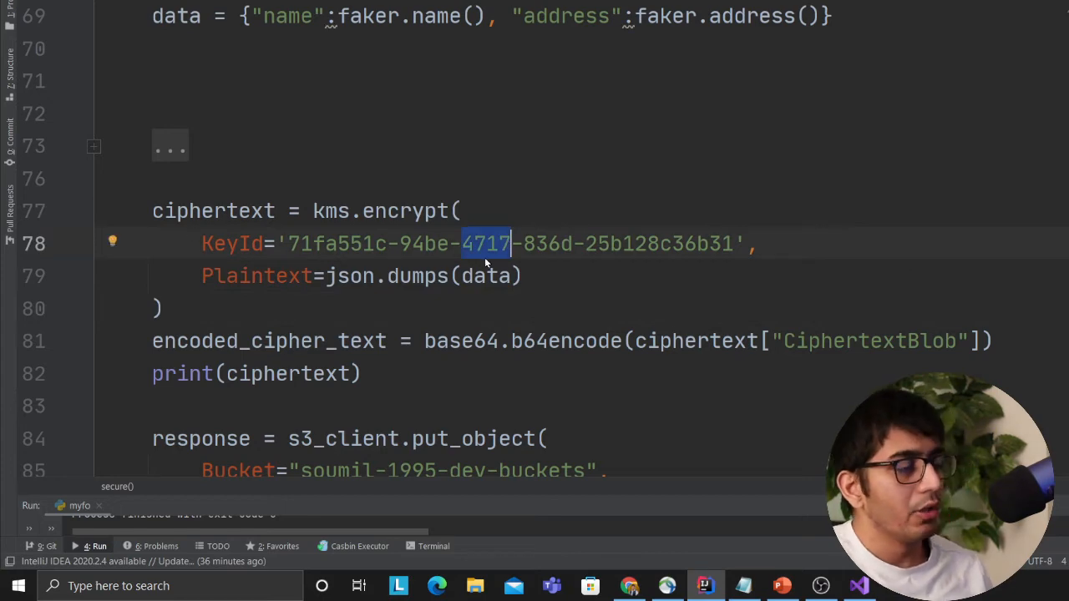
{"action": "scroll", "scroll_direction": "down", "scroll_amount": 3}
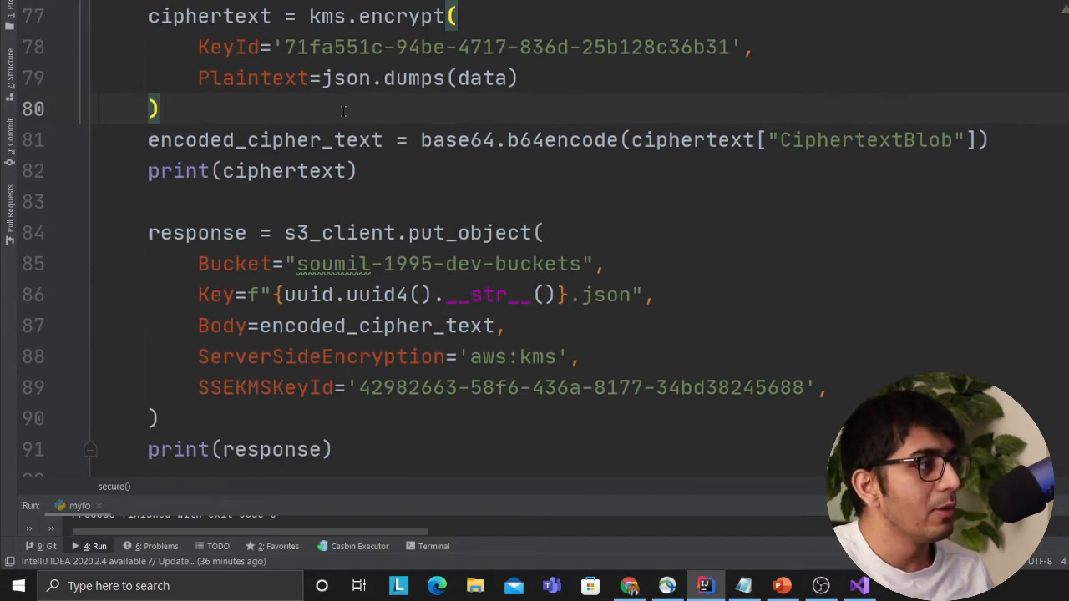
{"action": "double_click", "coordinate": [456, 140]}
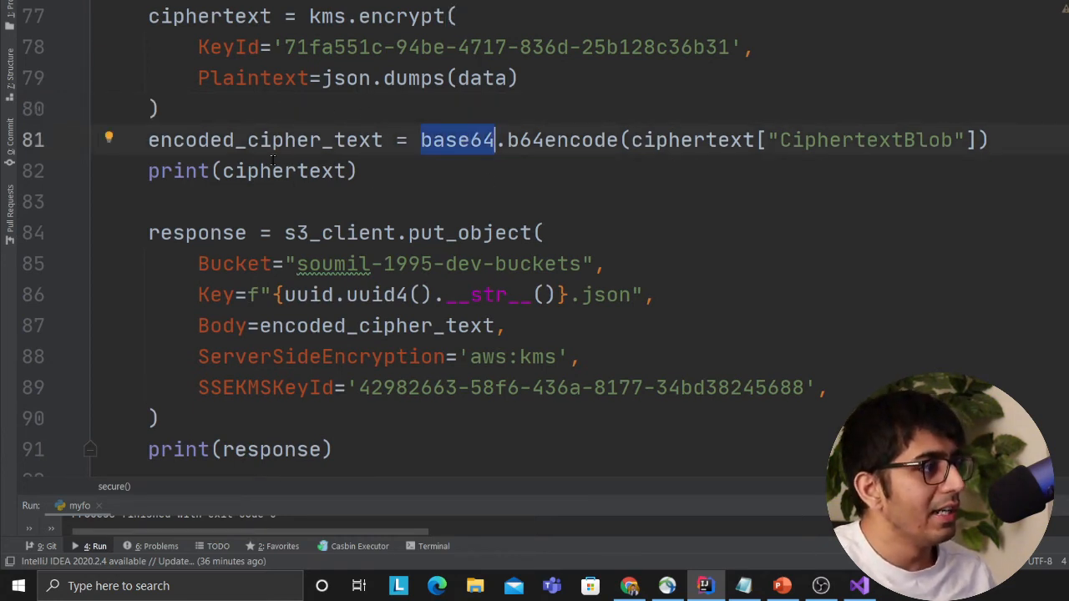
{"action": "mouse_move", "coordinate": [592, 170]}
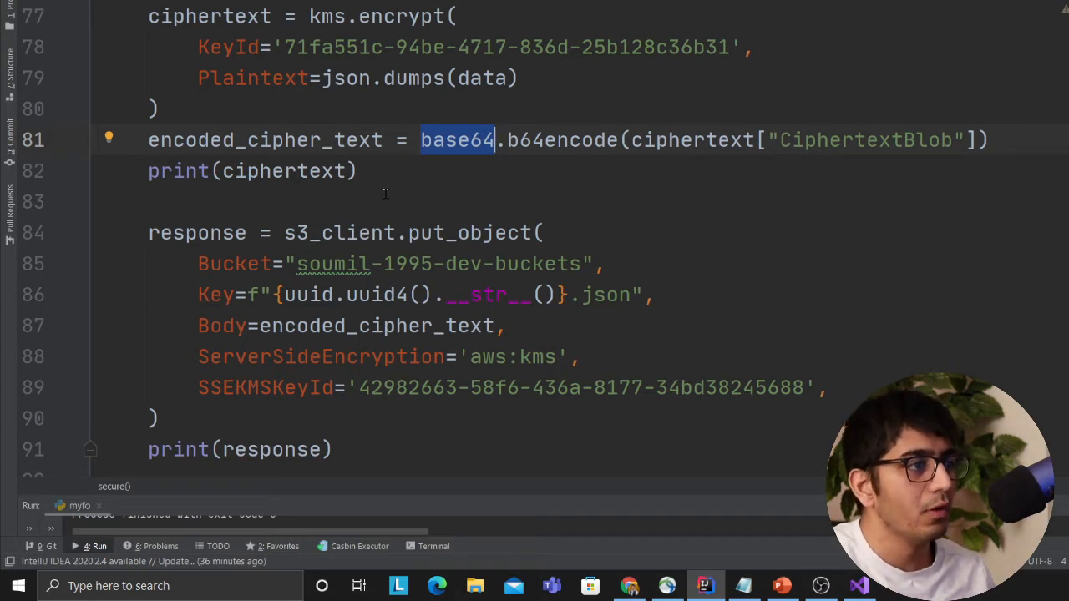
{"action": "mouse_move", "coordinate": [340, 170]}
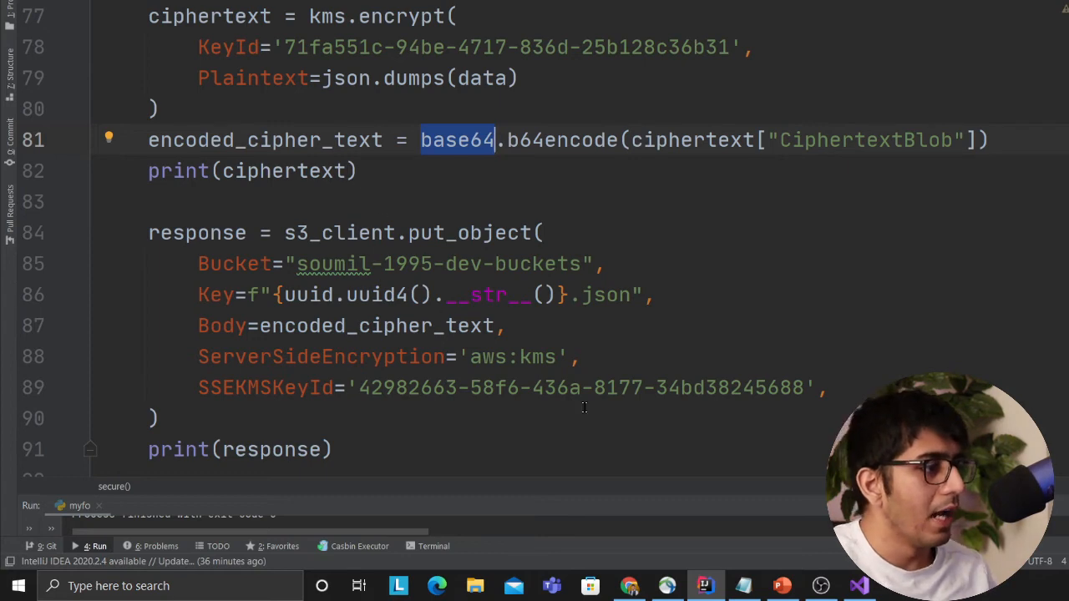
{"action": "double_click", "coordinate": [464, 233]}
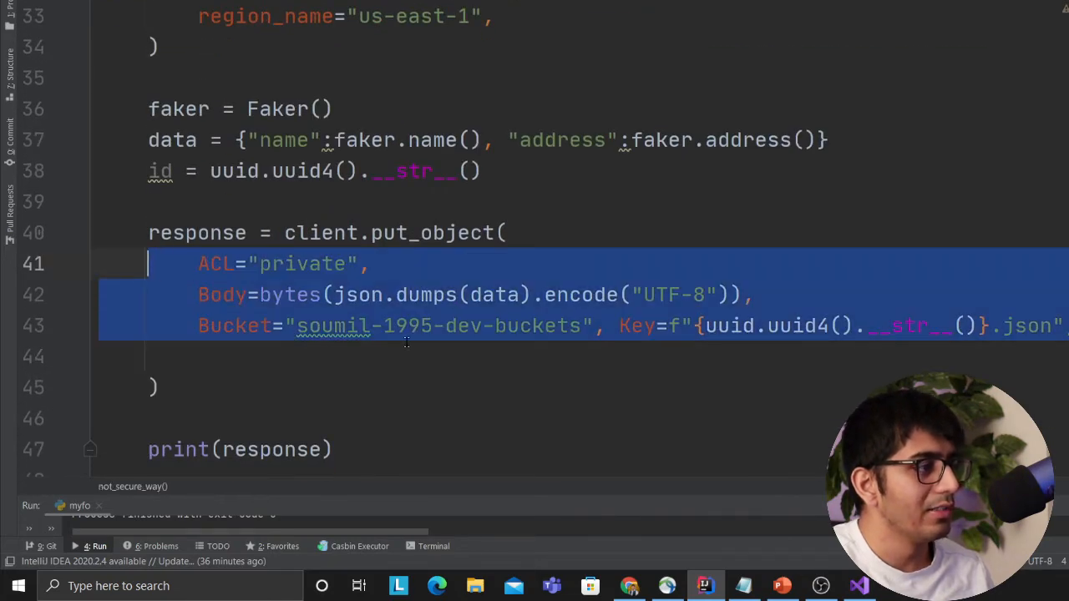
{"action": "scroll", "scroll_direction": "down", "scroll_amount": 3}
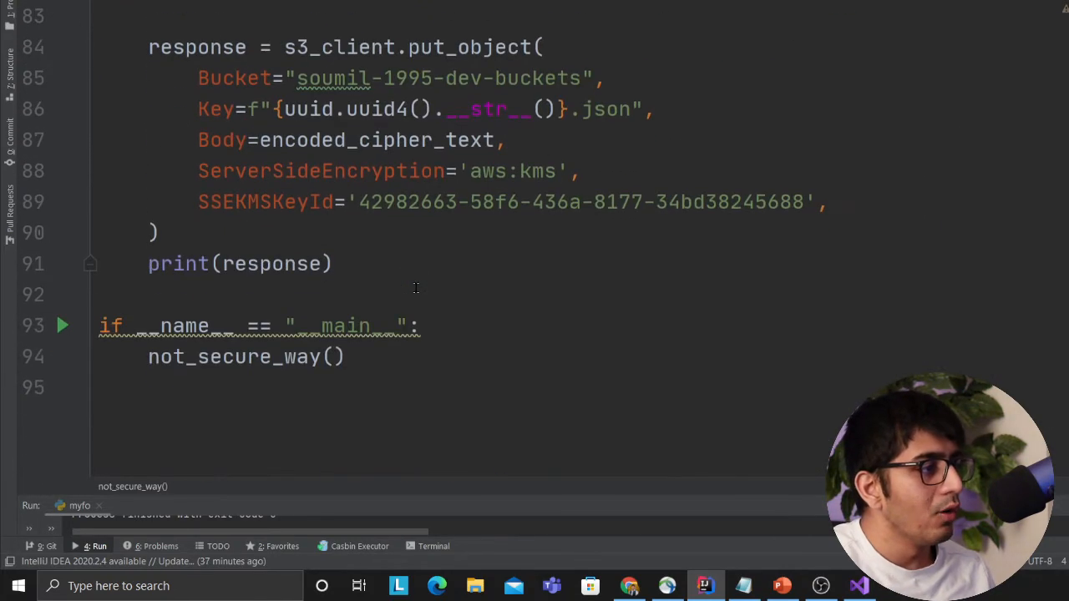
{"action": "double_click", "coordinate": [335, 78]}
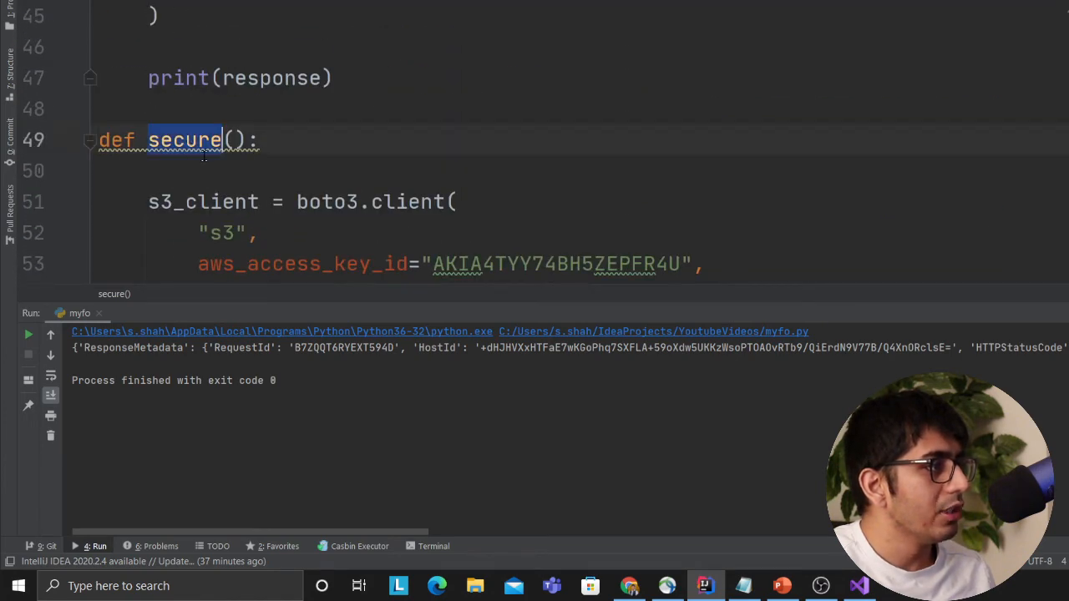
Step: Scroll the Run panel to check the put_object response metadata and exit code 0
{"action": "scroll", "scroll_direction": "down", "scroll_amount": 3}
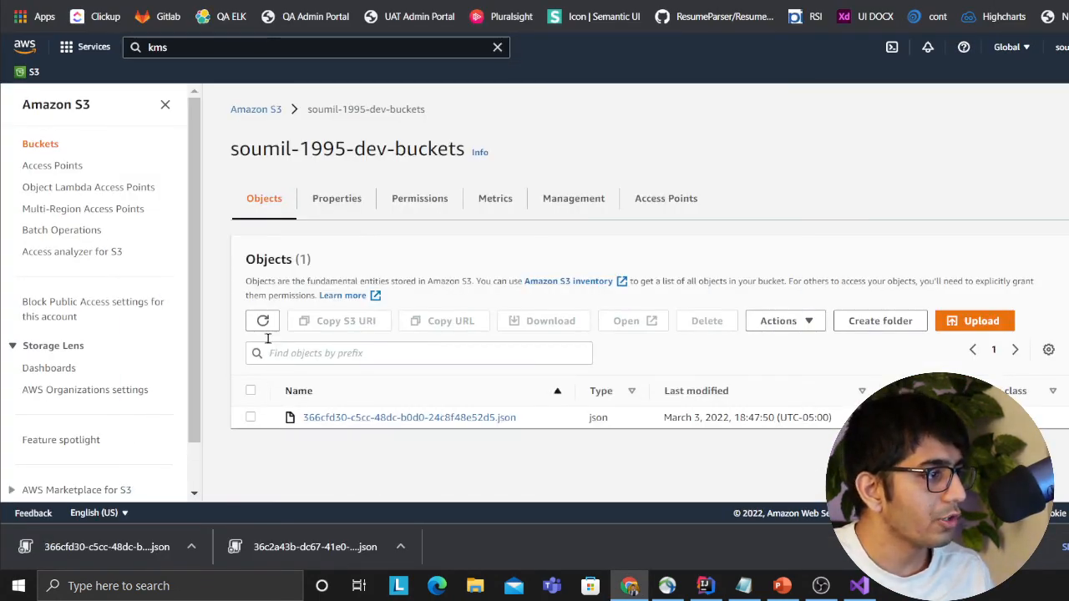
Step: Refresh the bucket objects, select 1161f348-be93-475d-a493-d8054c561bef.json and download it
{"action": "left_click", "coordinate": [262, 320]}
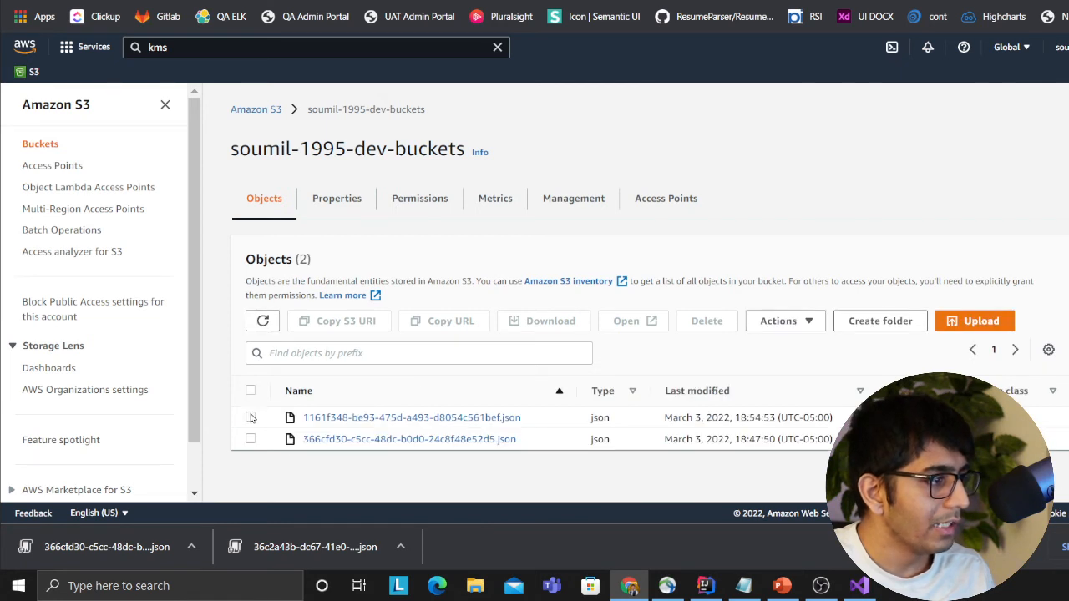
{"action": "left_click", "coordinate": [250, 416]}
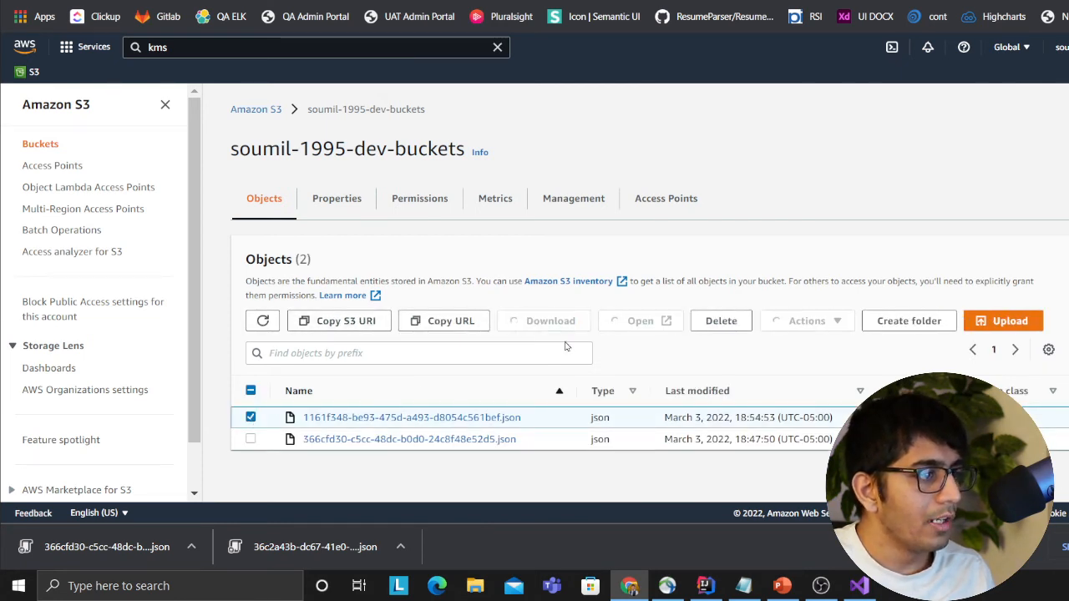
{"action": "left_click", "coordinate": [543, 321]}
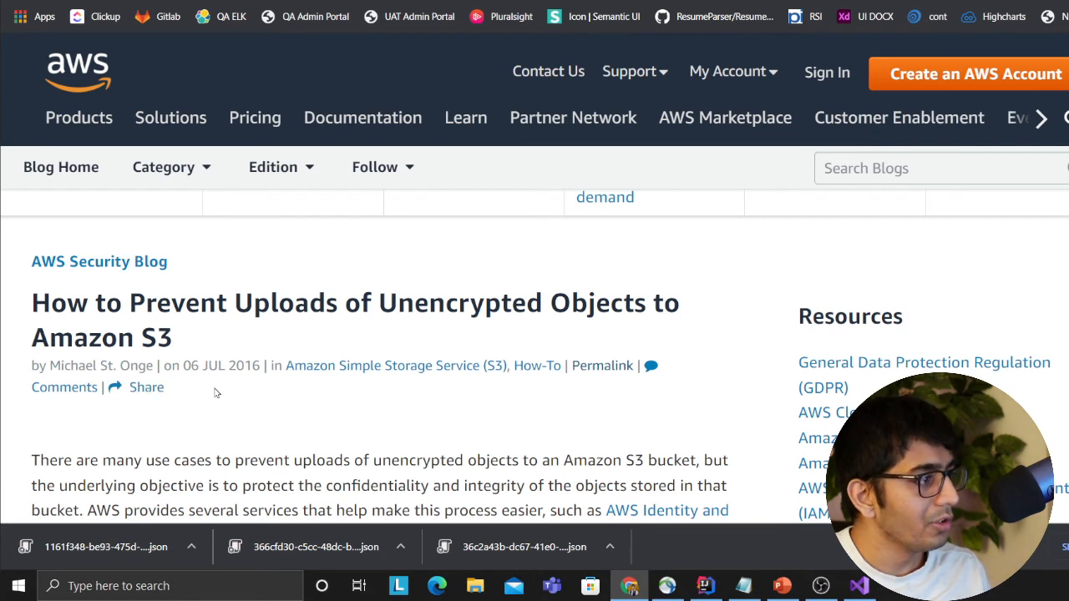
{"action": "mouse_move", "coordinate": [311, 316]}
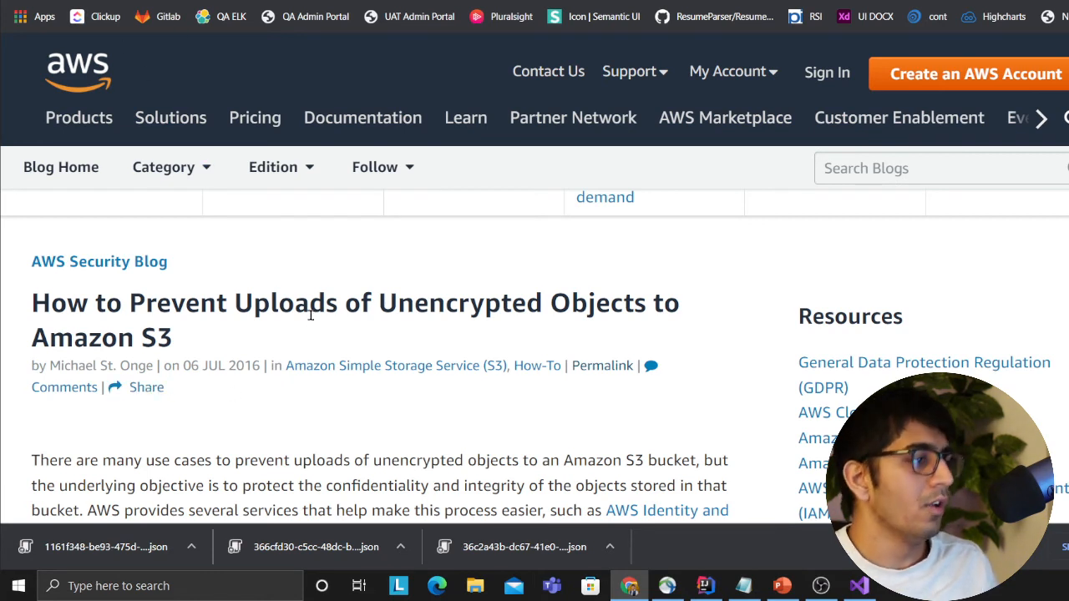
{"action": "mouse_move", "coordinate": [329, 340]}
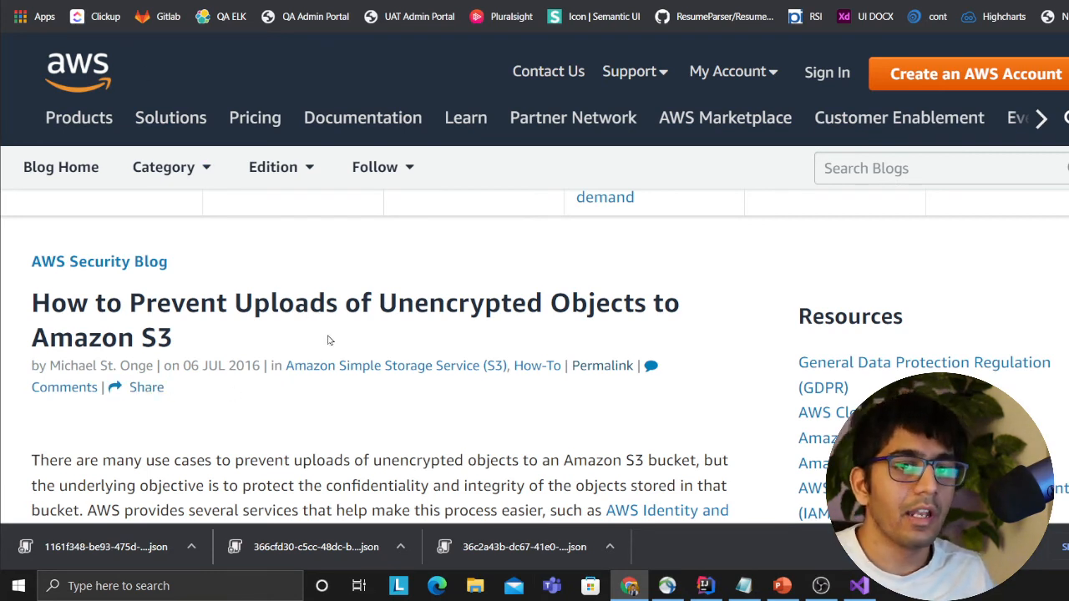
Step: Read the blog post on preventing unencrypted S3 uploads, then return to the myfo.py window
{"action": "scroll", "scroll_direction": "down", "scroll_amount": 3}
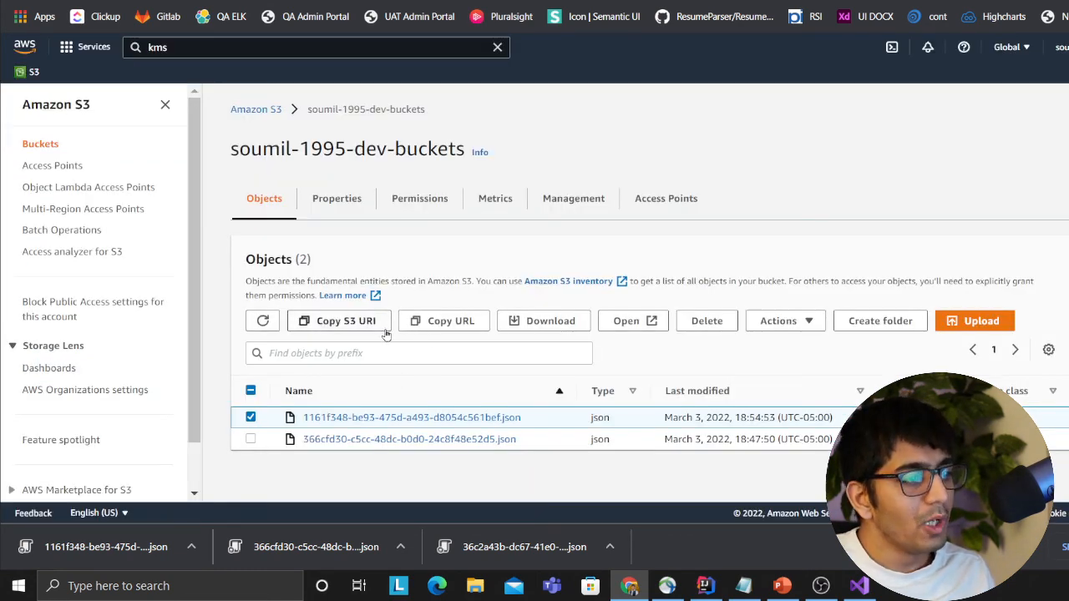
{"action": "key", "text": "Alt+Tab"}
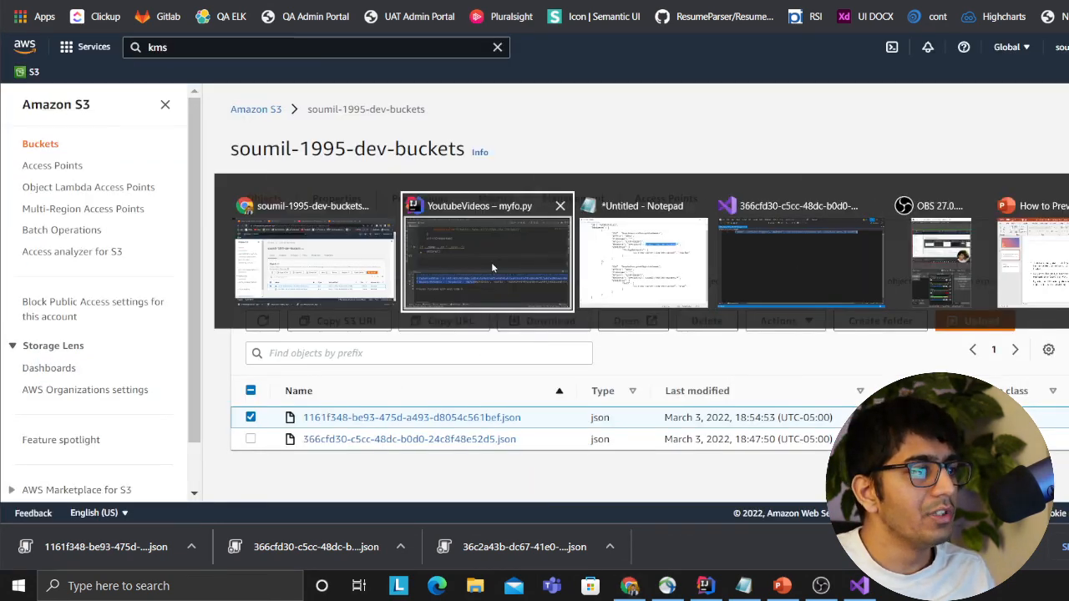